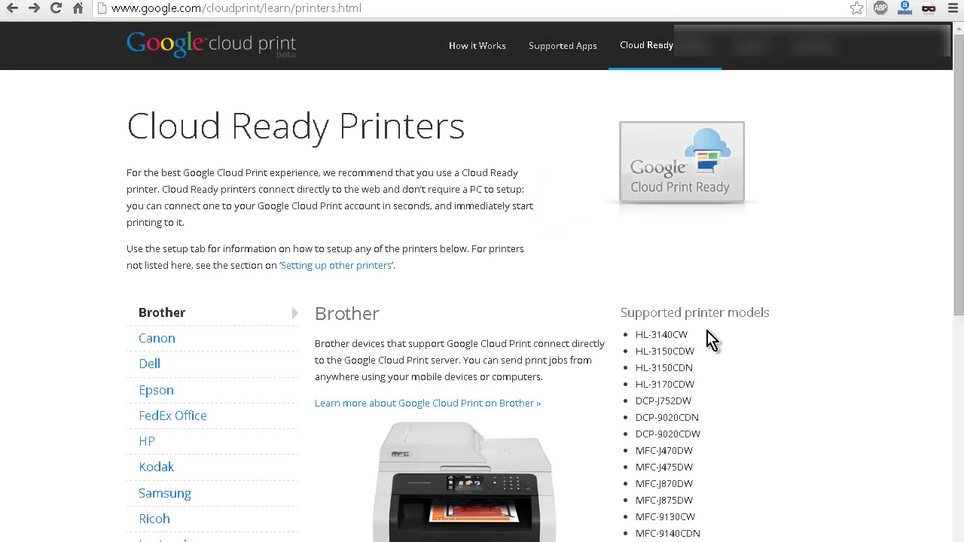
mouse_move(837, 348)
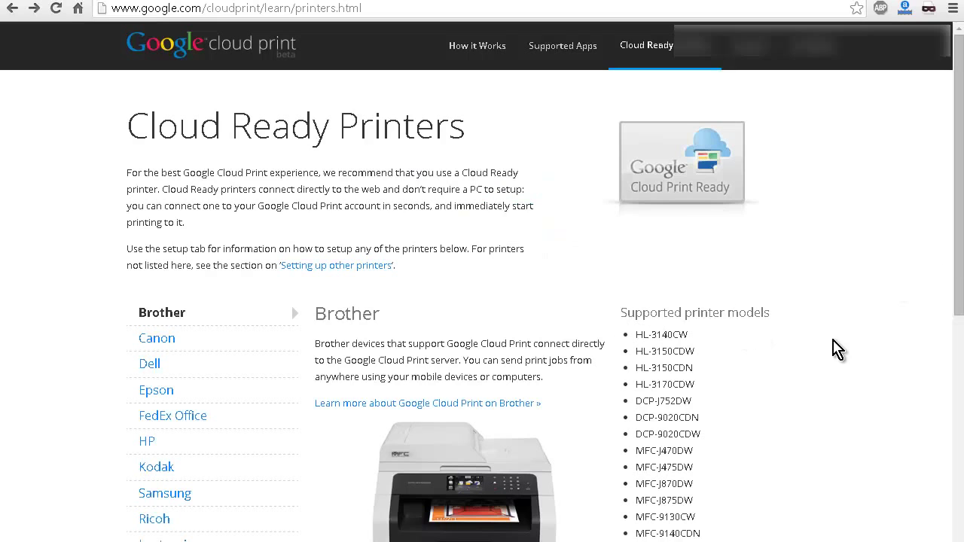
Reach Chrome's Google Cloud Print settings and its Devices page for managing printers
scroll("down", 3)
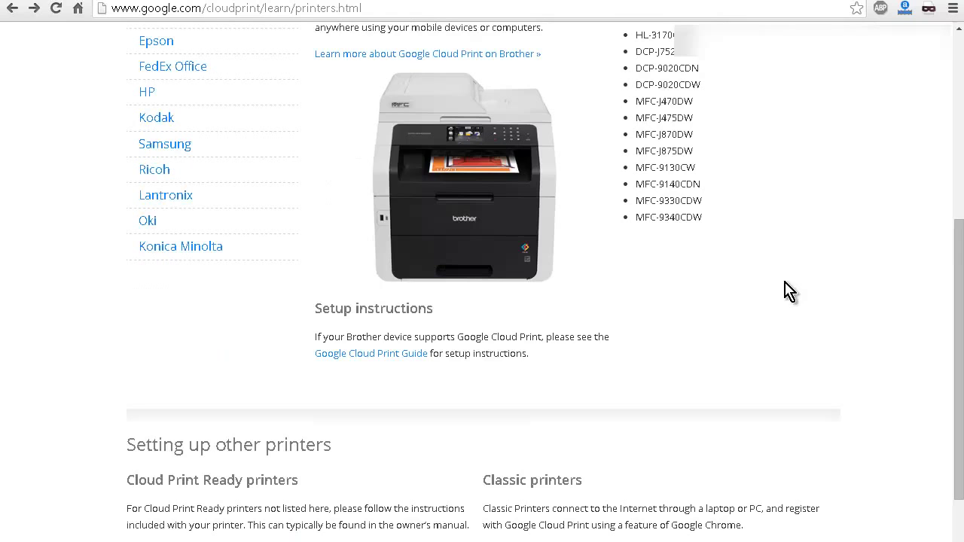
mouse_move(587, 337)
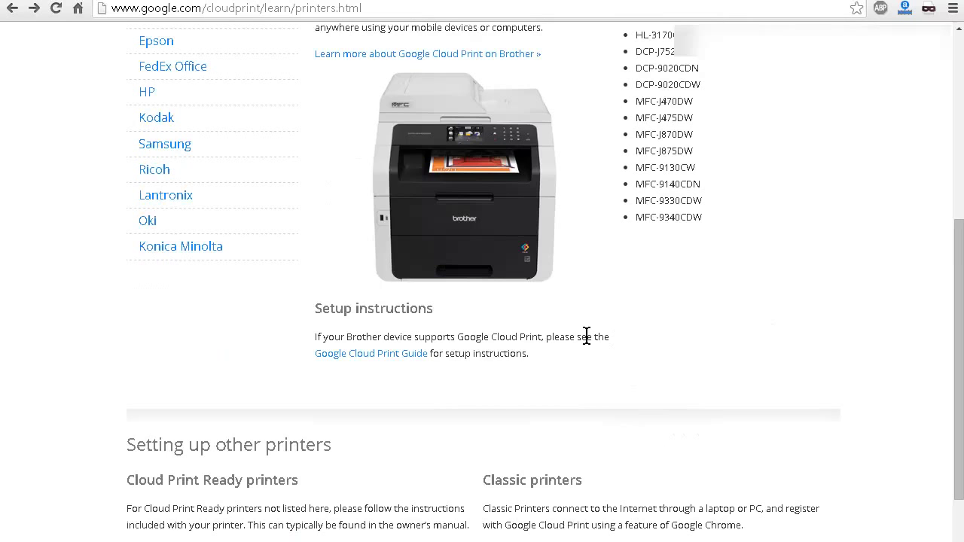
mouse_move(242, 248)
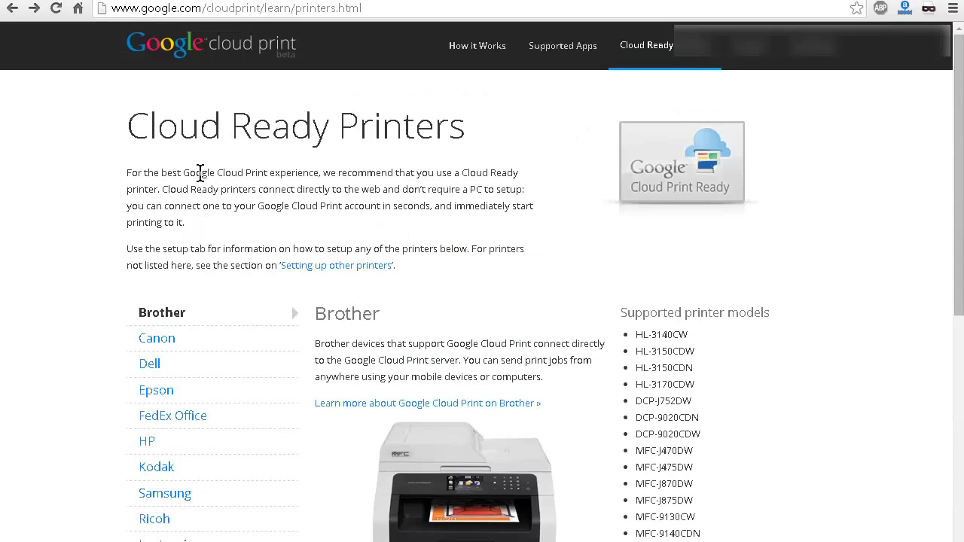
mouse_move(325, 209)
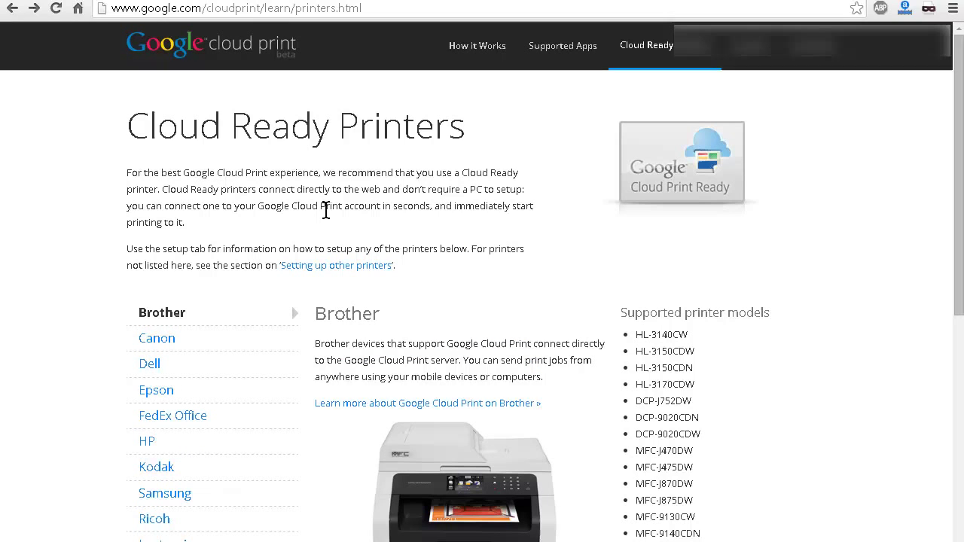
mouse_move(405, 172)
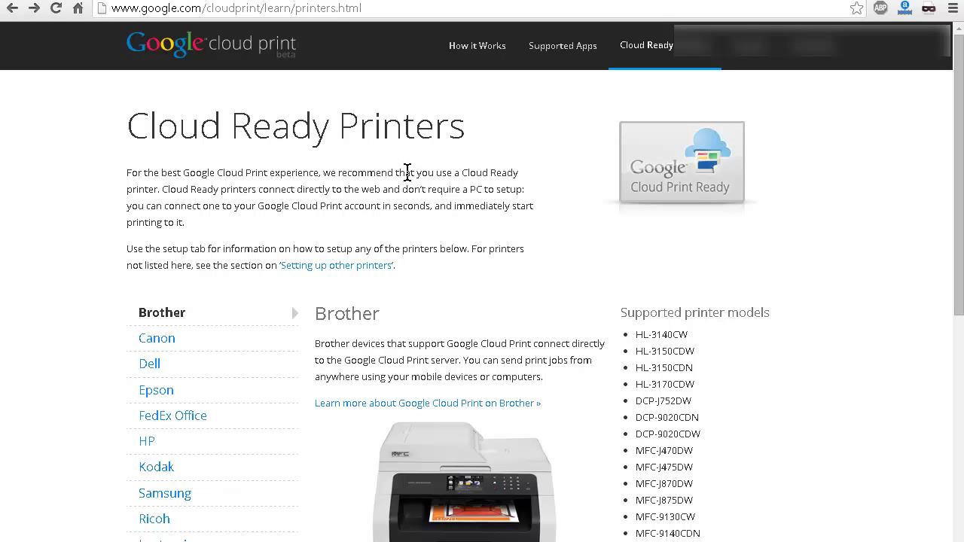
mouse_move(334, 138)
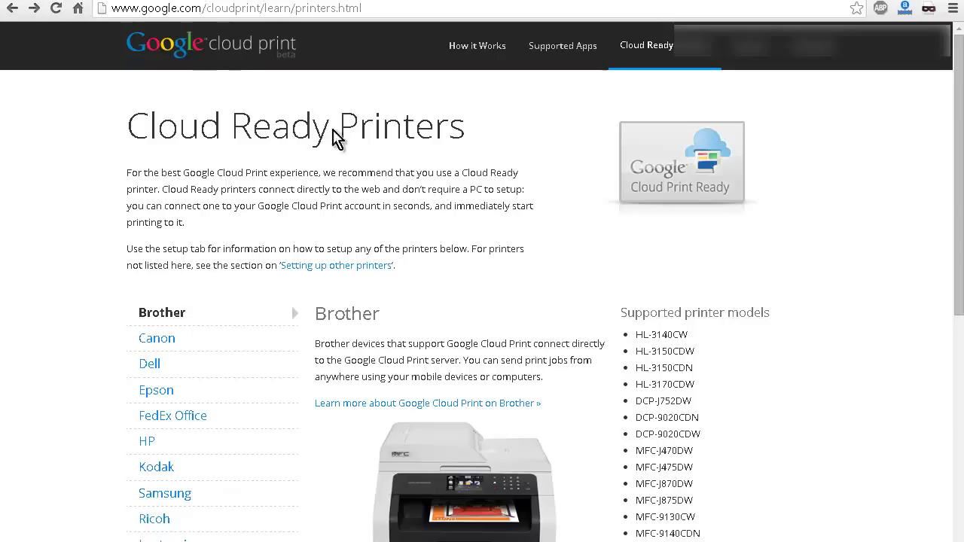
mouse_move(262, 118)
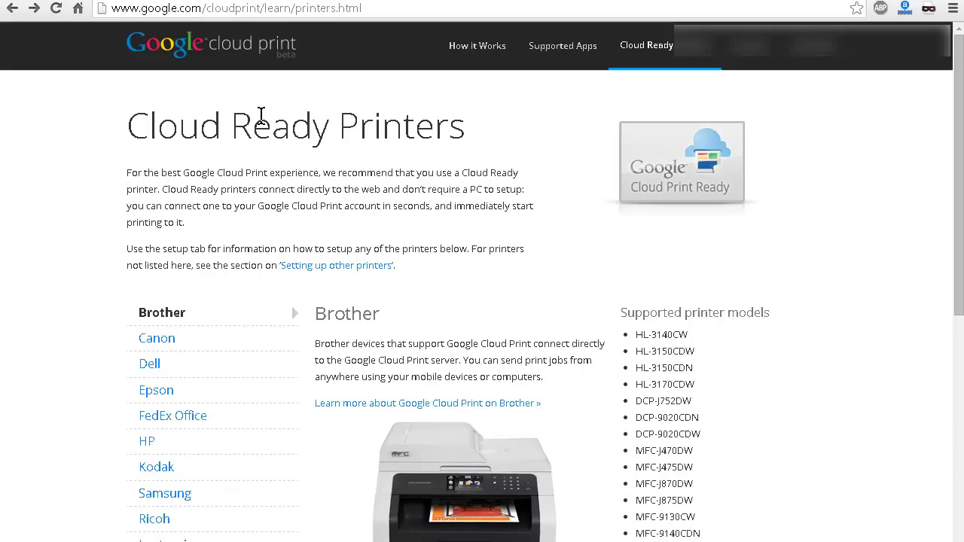
mouse_move(500, 143)
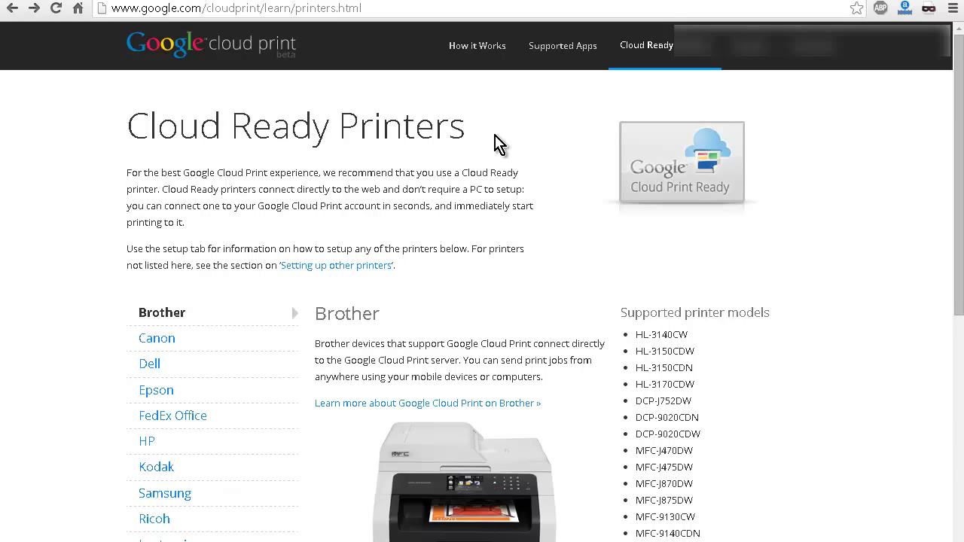
mouse_move(90, 3)
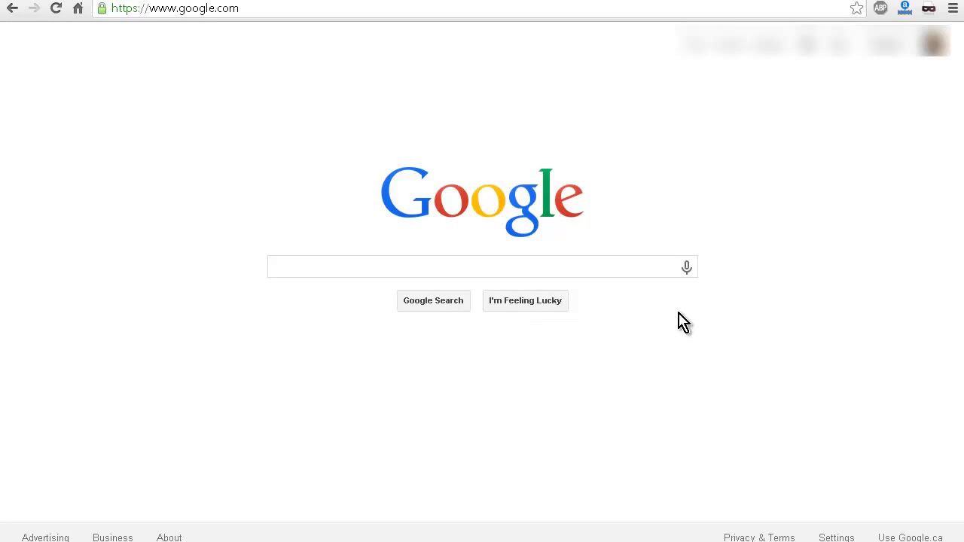
mouse_move(522, 367)
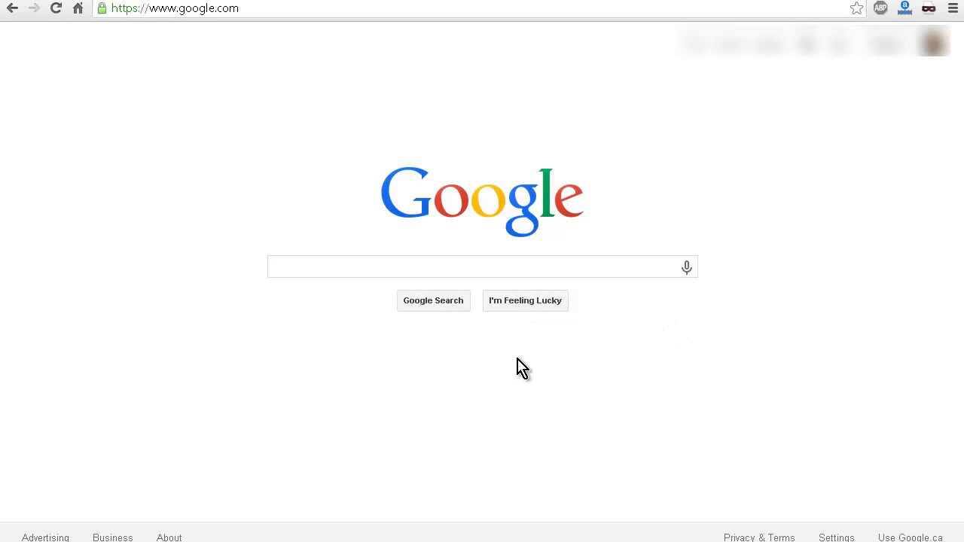
mouse_move(642, 399)
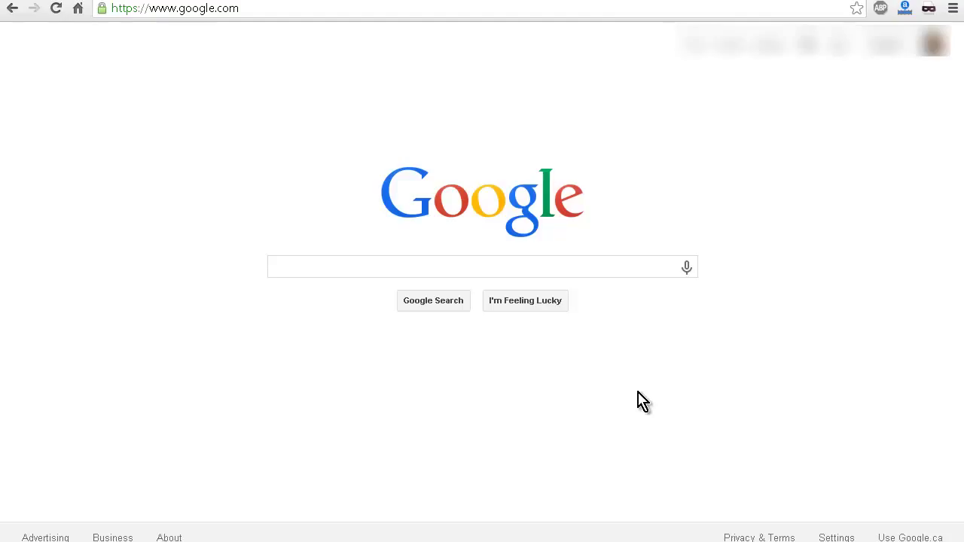
mouse_move(627, 414)
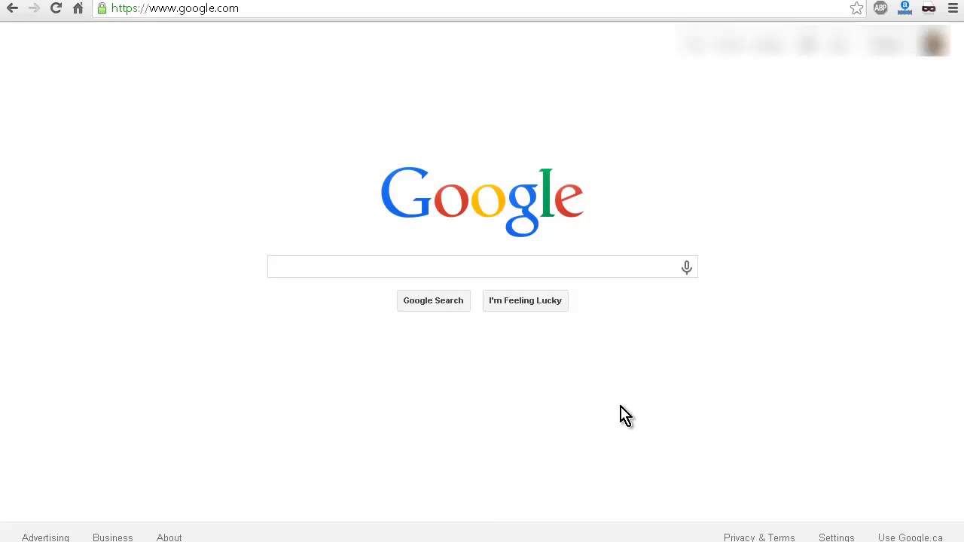
mouse_move(145, 369)
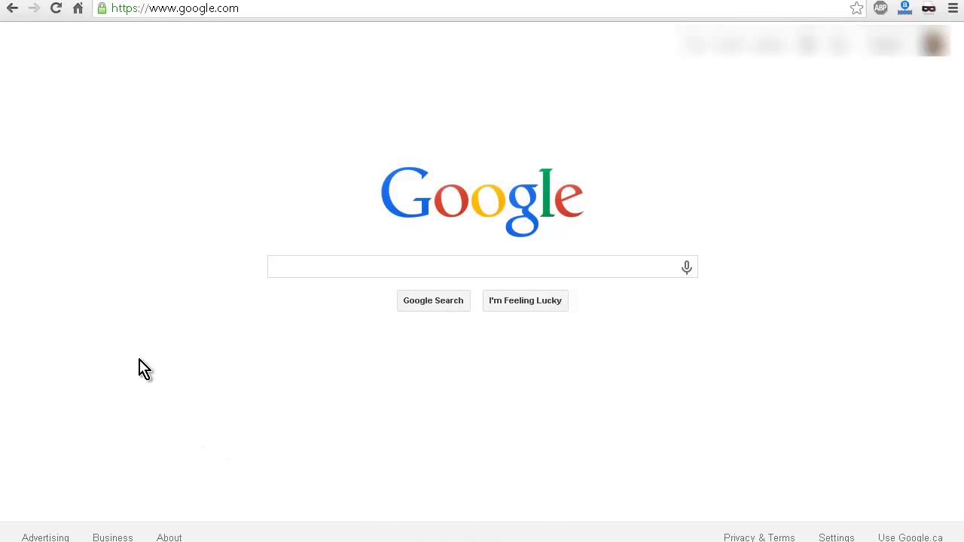
mouse_move(156, 430)
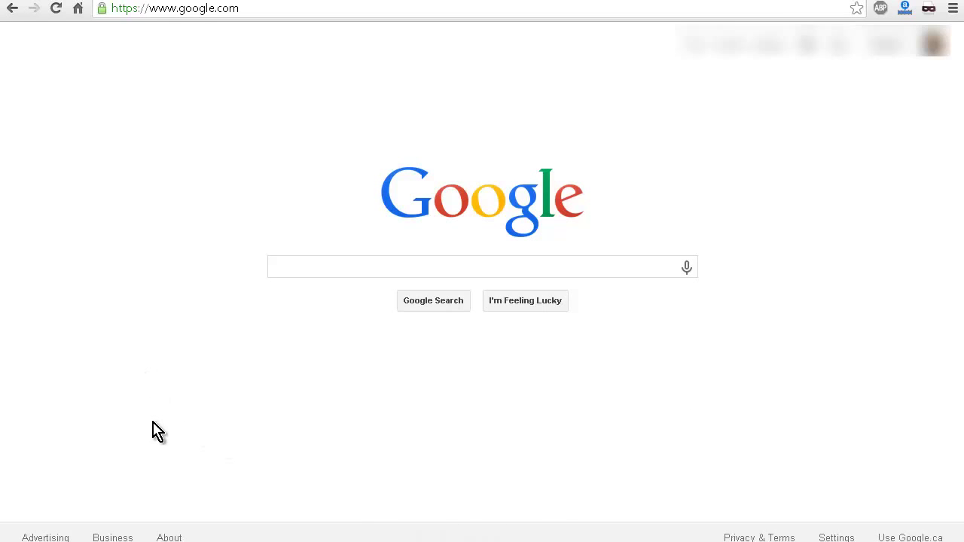
mouse_move(671, 158)
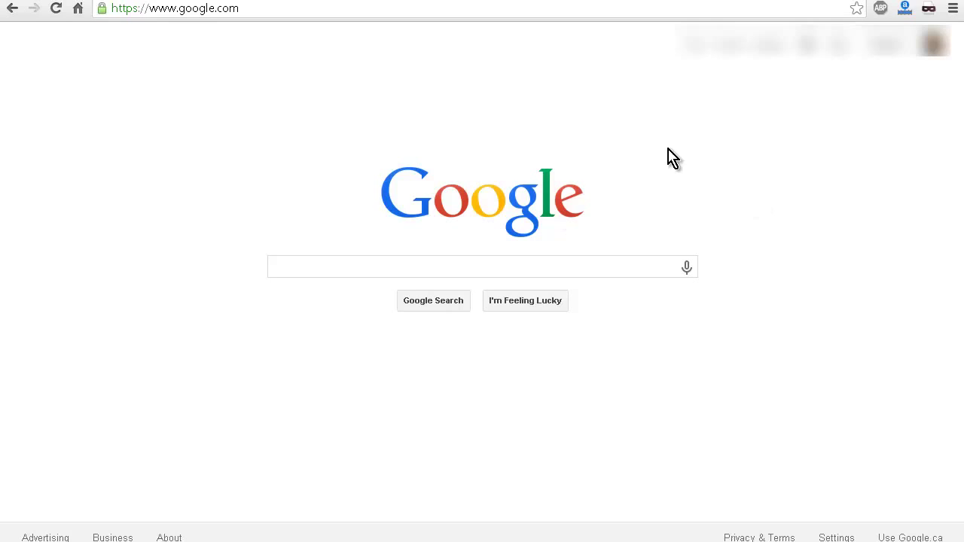
mouse_move(693, 143)
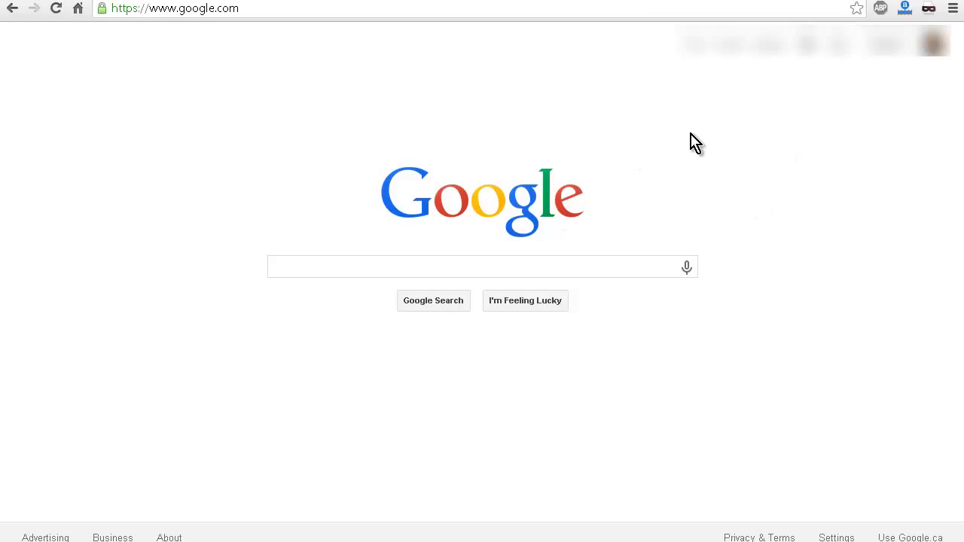
mouse_move(753, 187)
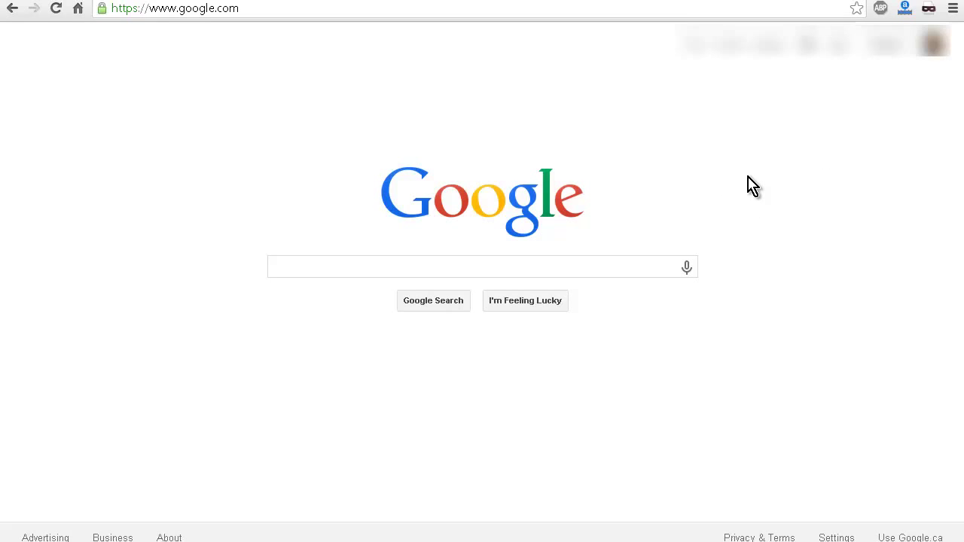
mouse_move(732, 174)
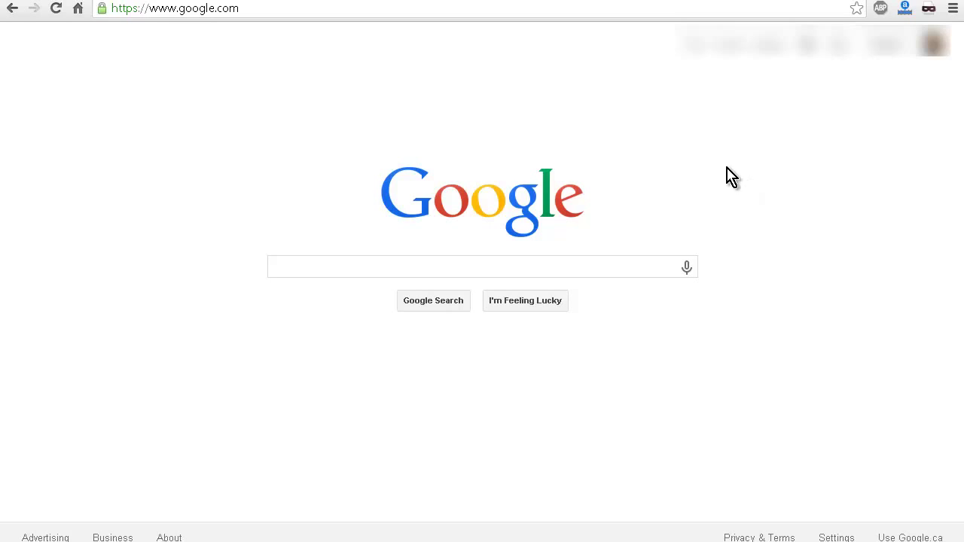
mouse_move(786, 189)
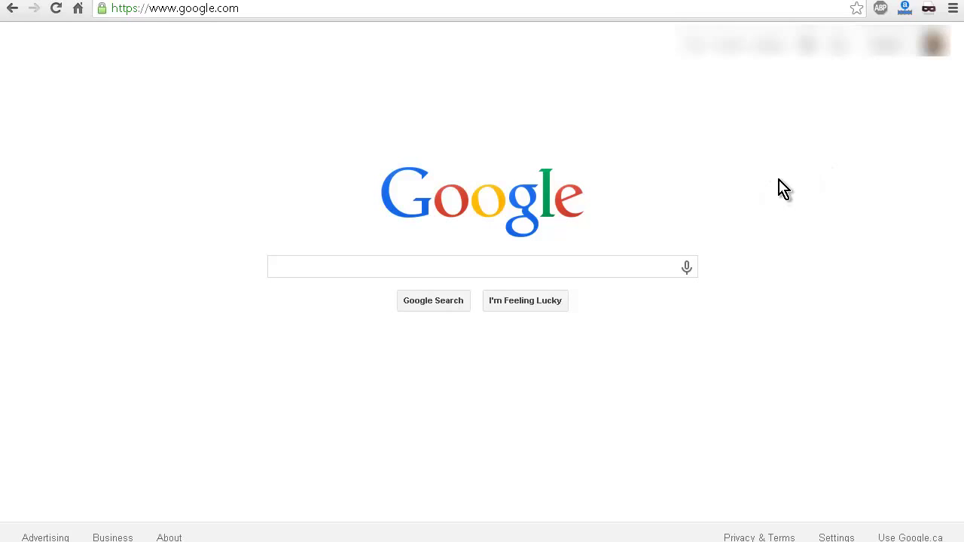
mouse_move(711, 149)
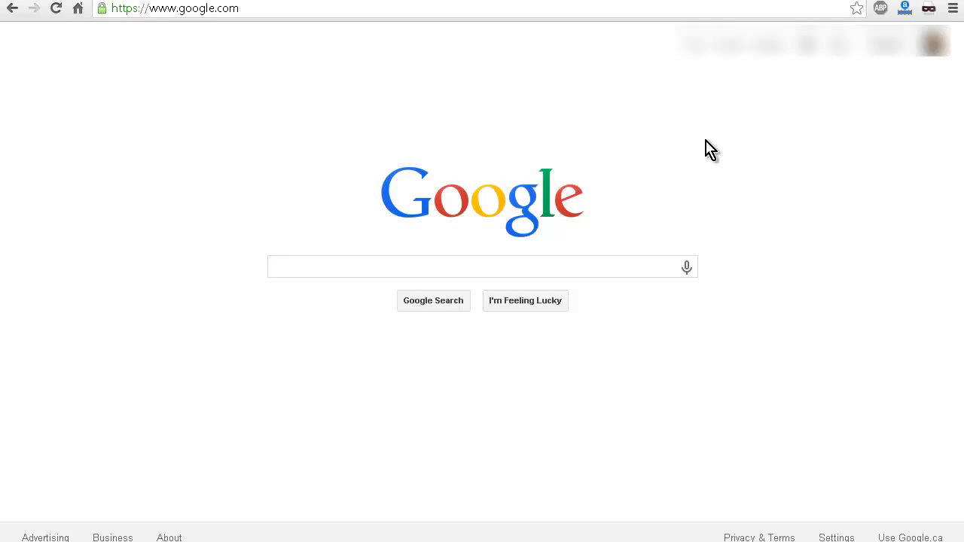
mouse_move(701, 143)
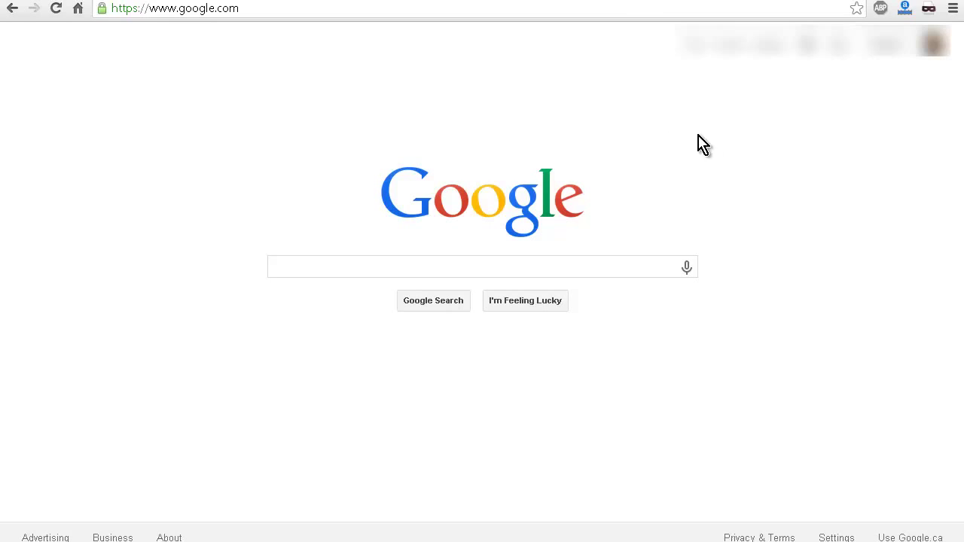
mouse_move(744, 202)
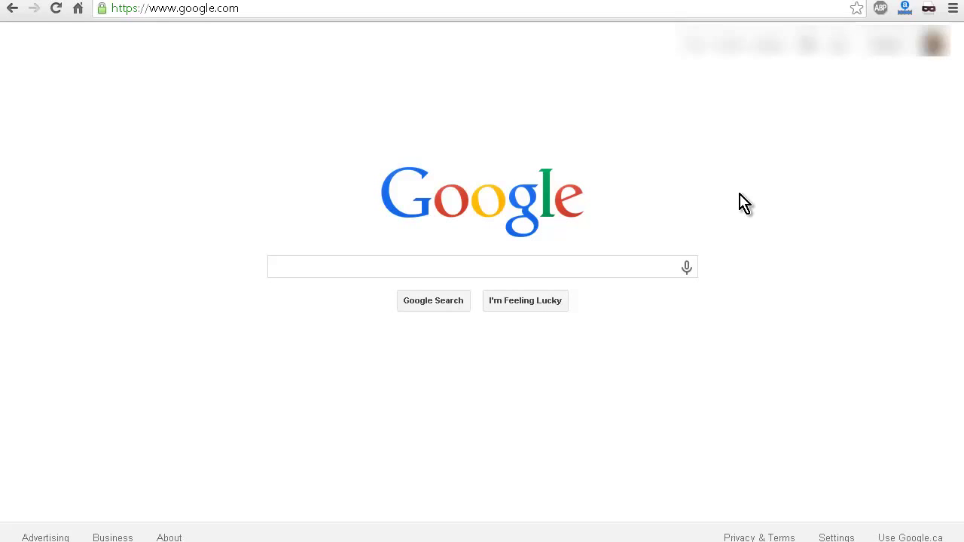
mouse_move(892, 94)
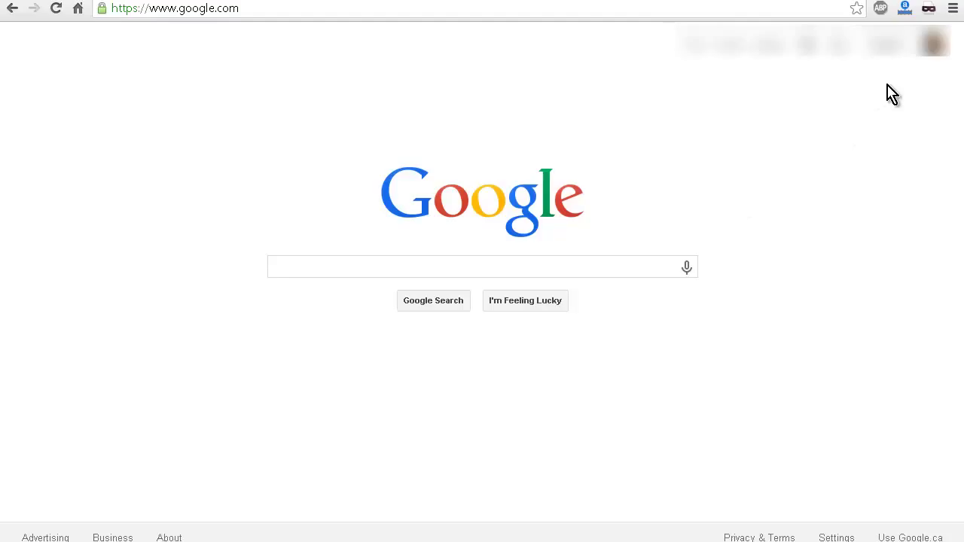
mouse_move(910, 57)
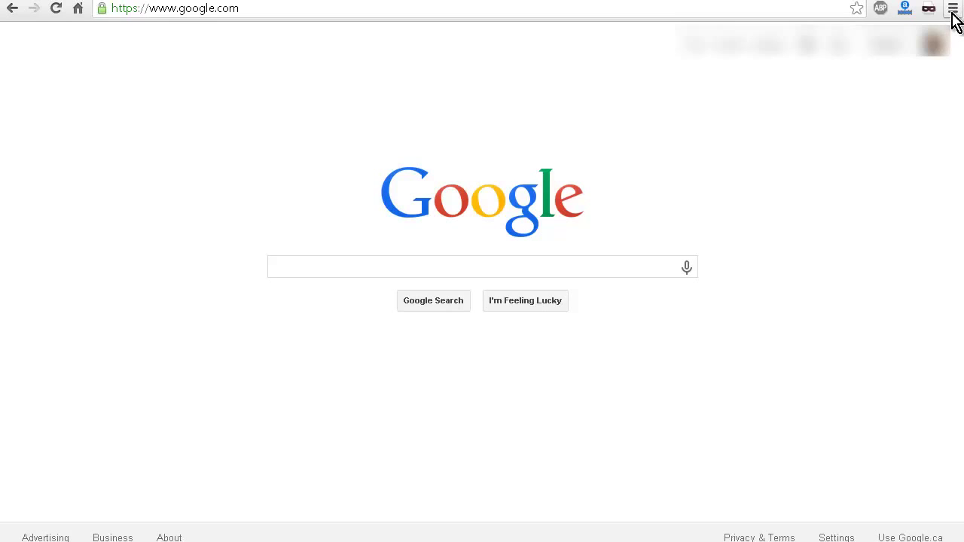
left_click(951, 9)
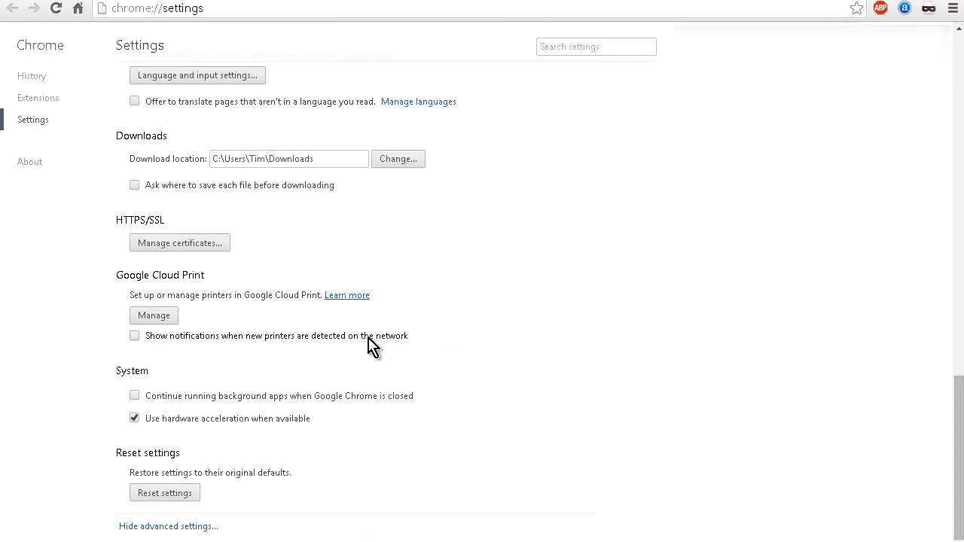
mouse_move(111, 293)
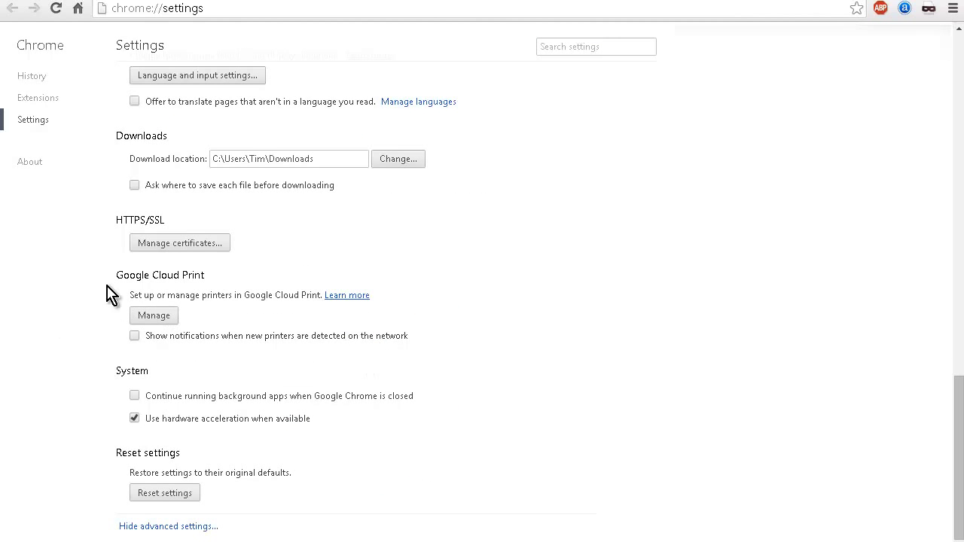
mouse_move(217, 295)
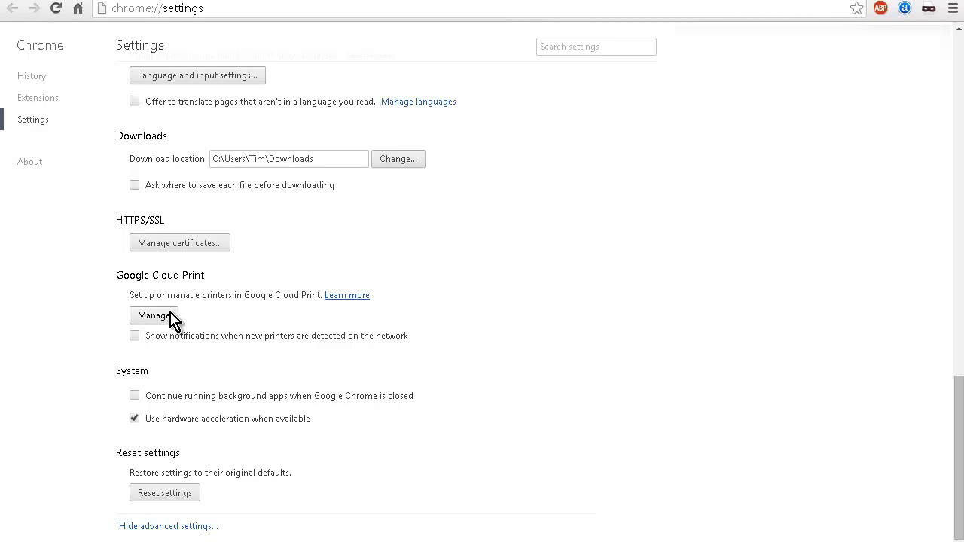
left_click(154, 316)
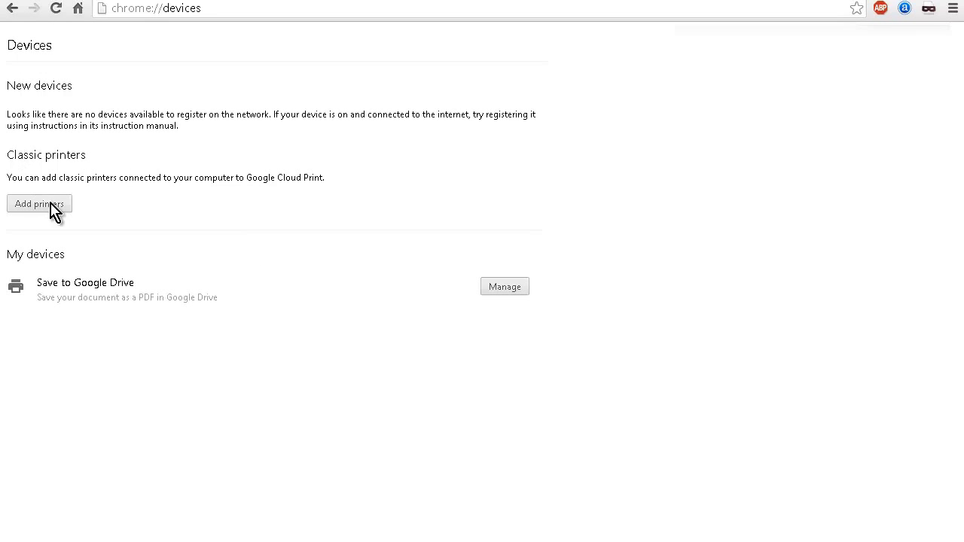
mouse_move(173, 293)
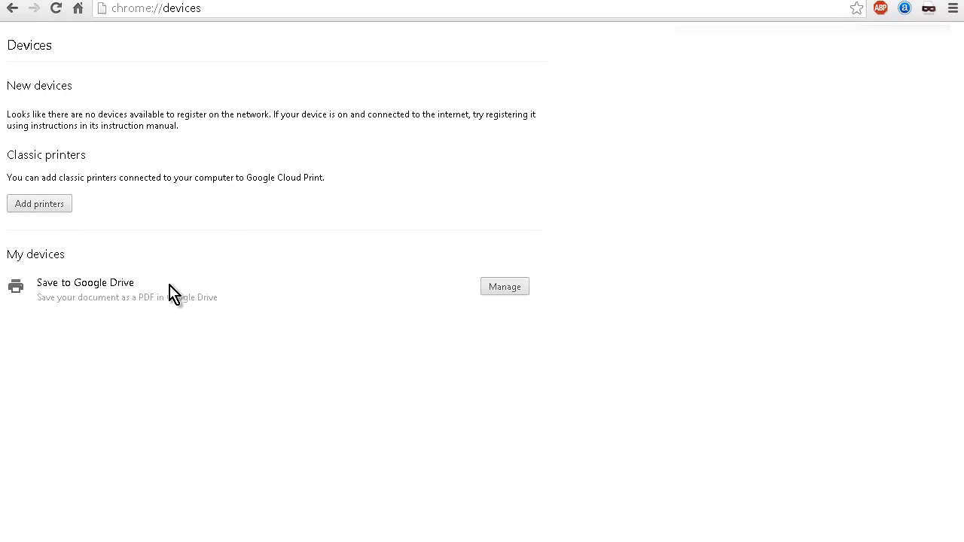
mouse_move(121, 293)
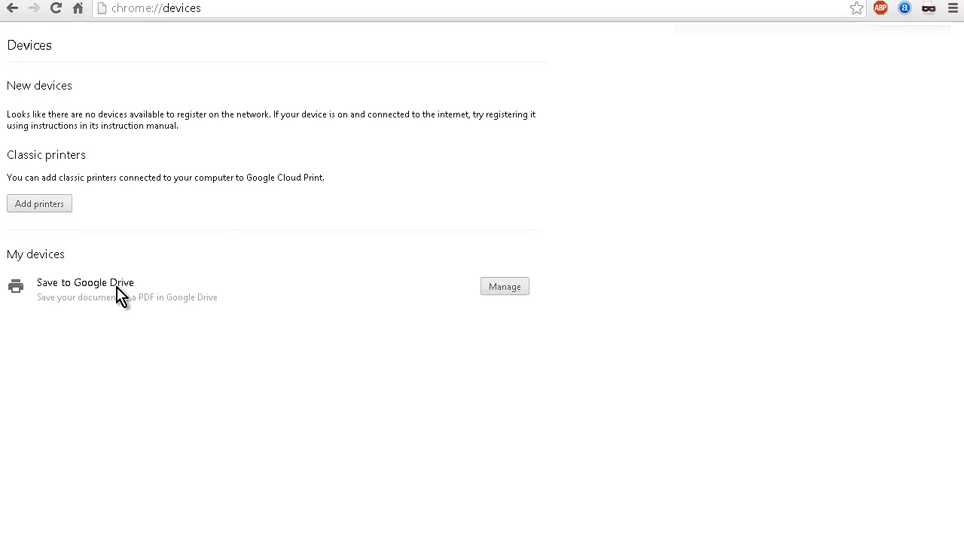
mouse_move(128, 349)
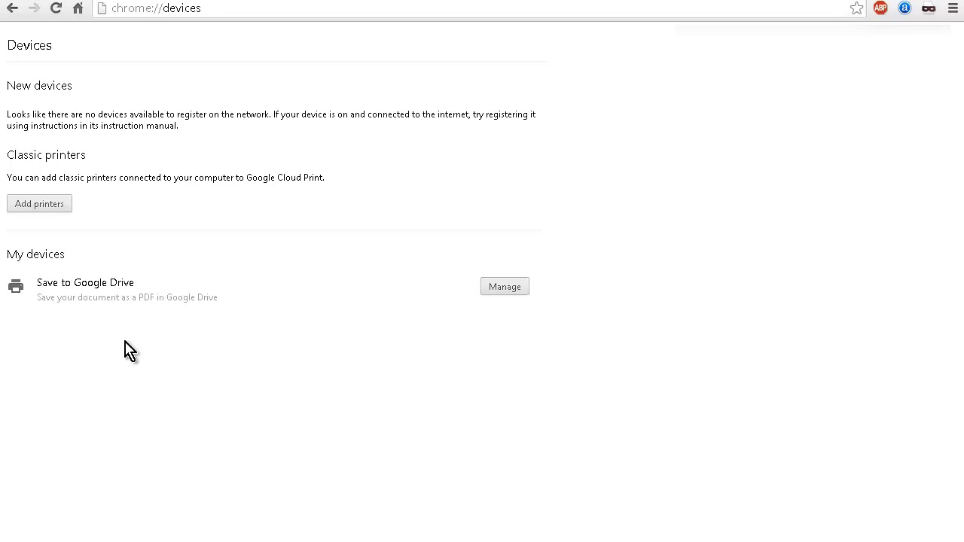
mouse_move(59, 268)
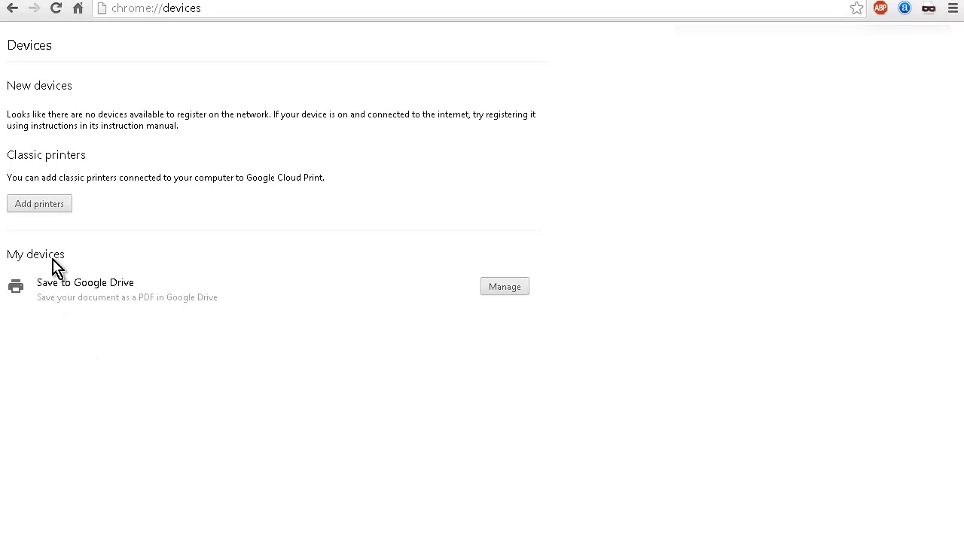
mouse_move(39, 209)
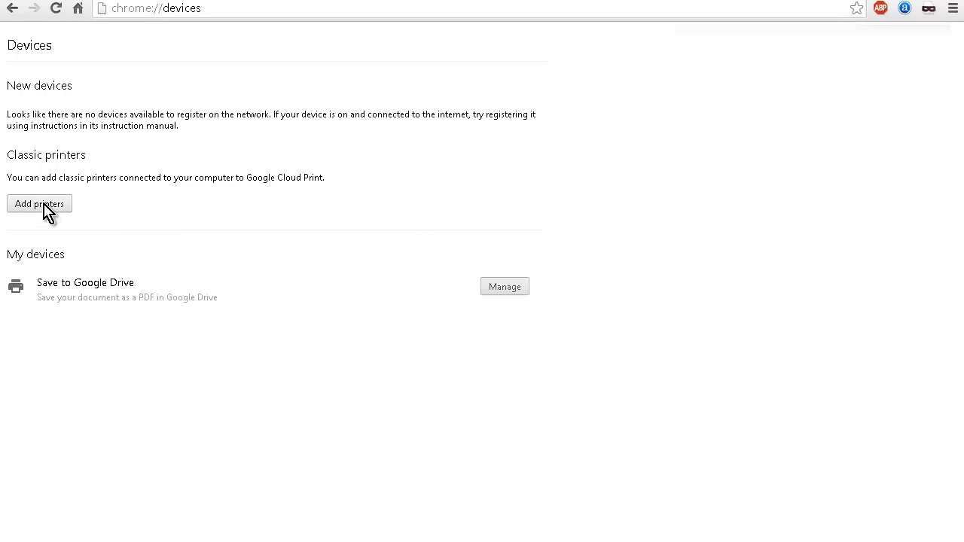
Start adding this computer's classic printers to Google Cloud Print
left_click(39, 204)
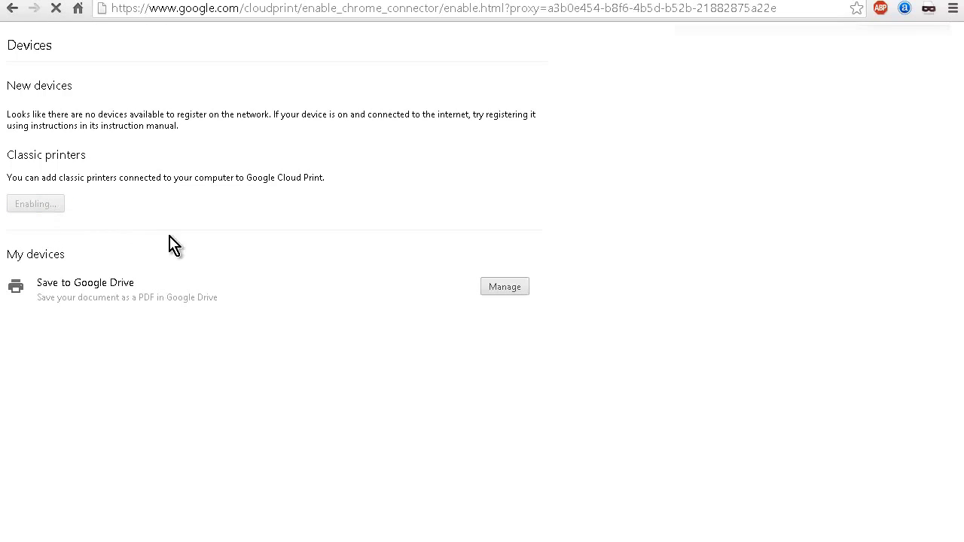
mouse_move(369, 404)
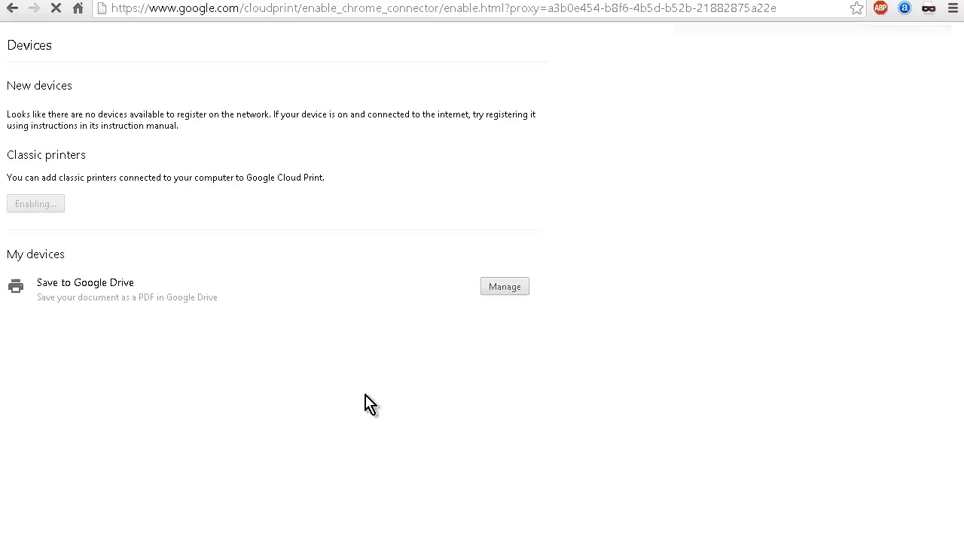
mouse_move(334, 449)
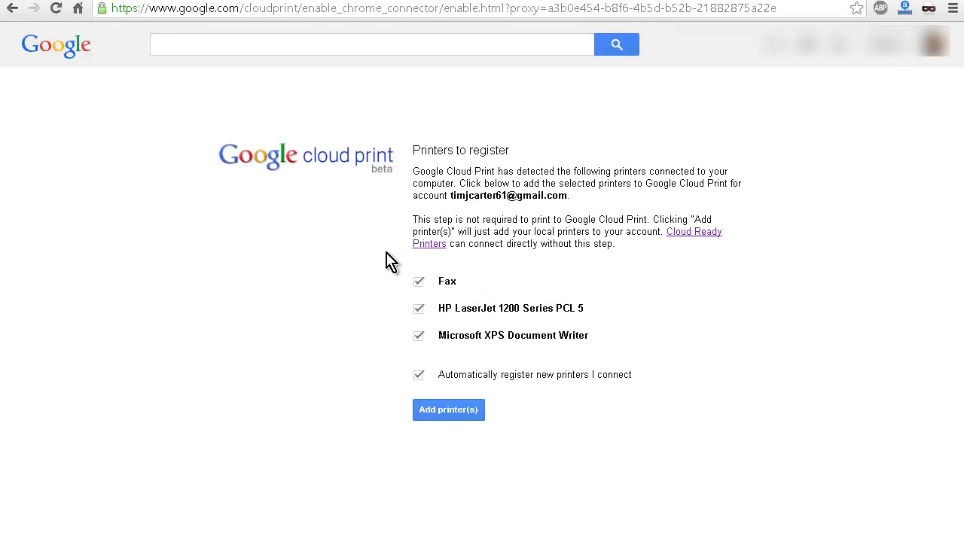
Uncheck Fax and Microsoft XPS Document Writer, leaving only HP LaserJet 1200 Series PCL 5
left_click(419, 282)
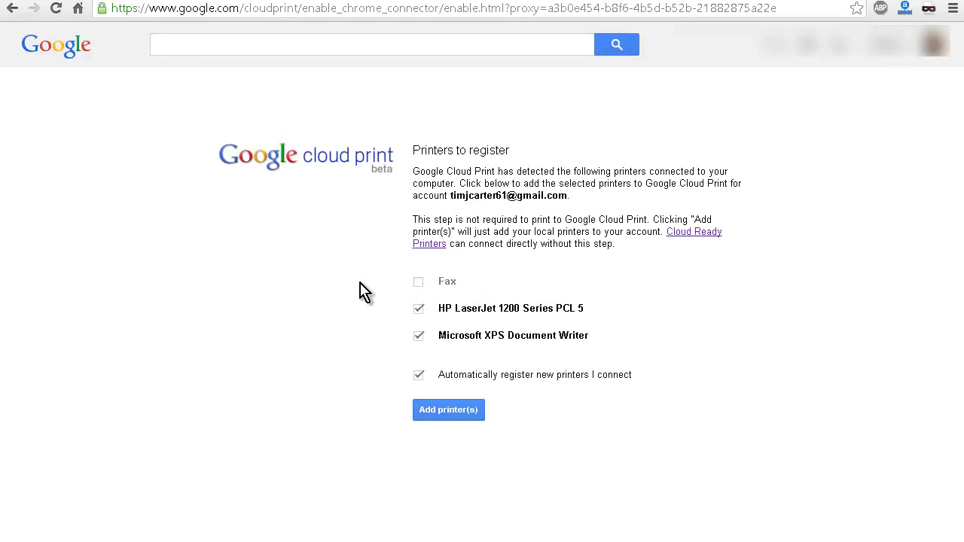
left_click(418, 335)
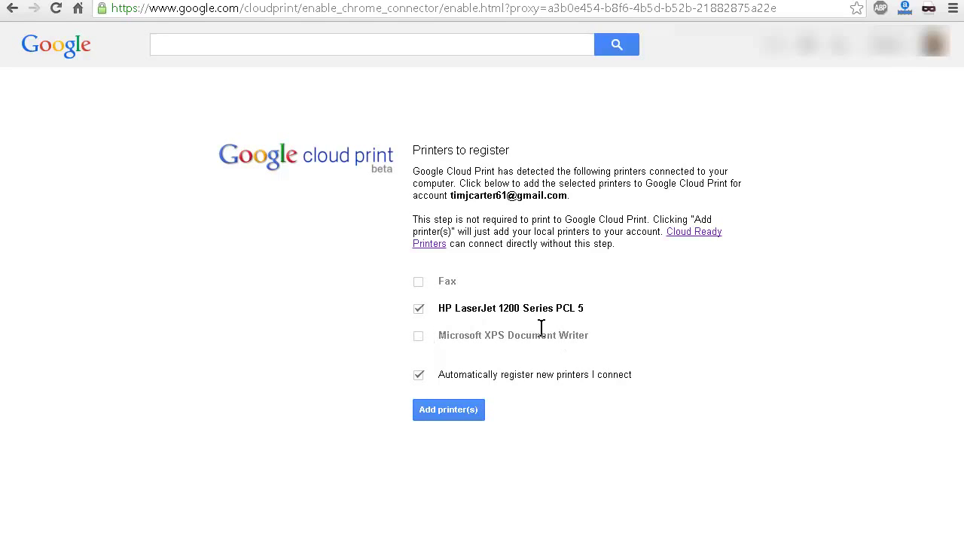
mouse_move(595, 332)
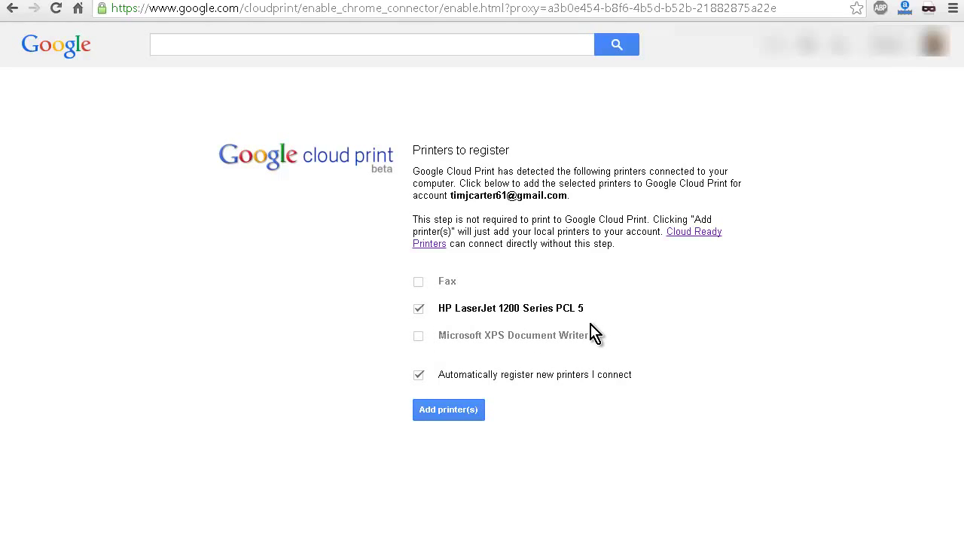
mouse_move(611, 331)
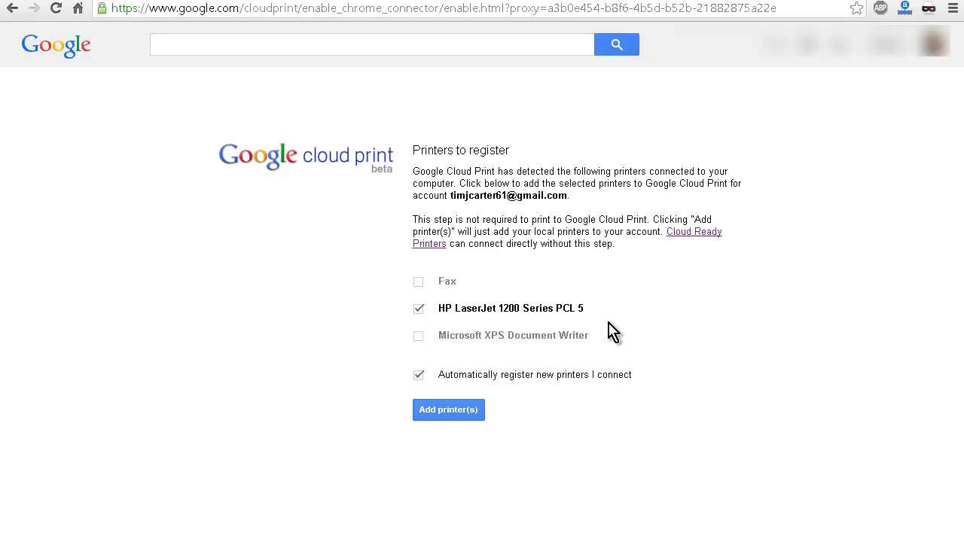
mouse_move(504, 392)
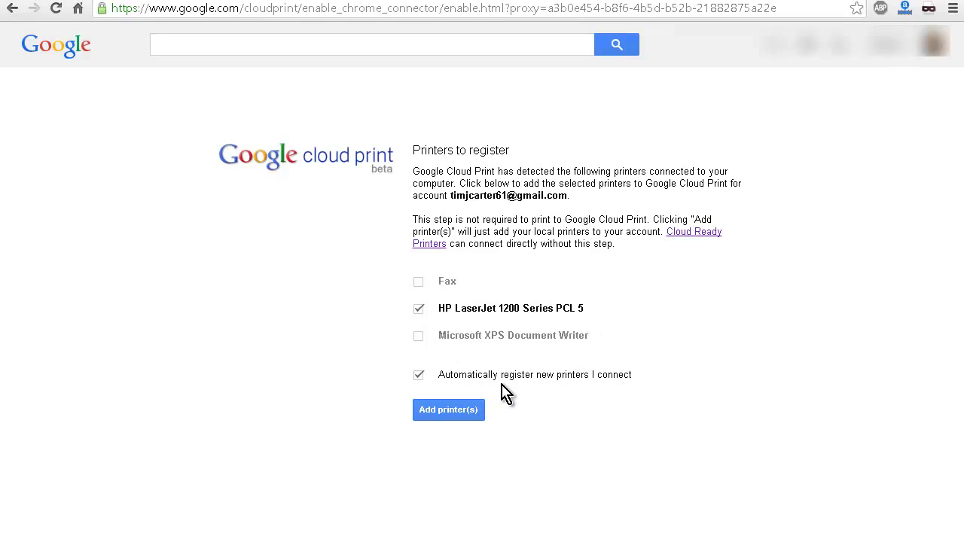
mouse_move(546, 397)
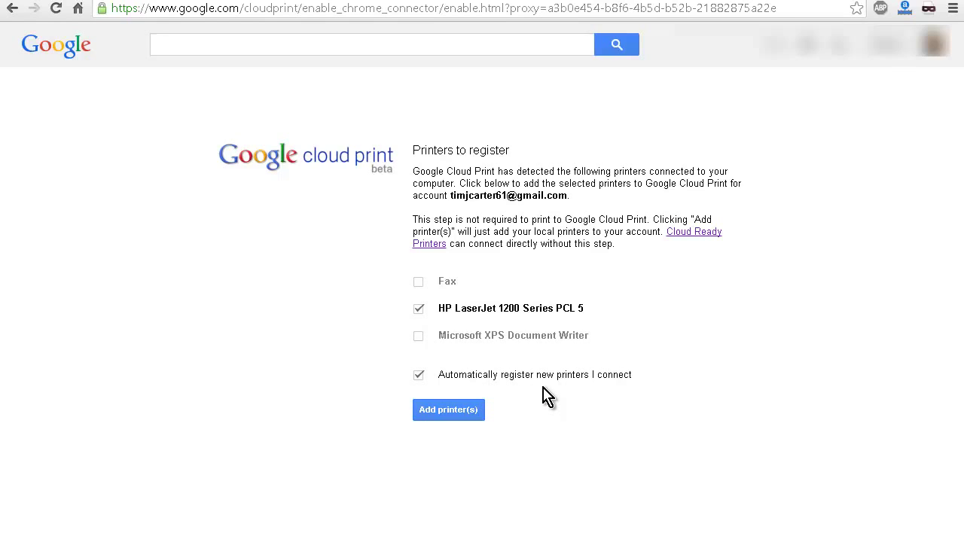
mouse_move(542, 401)
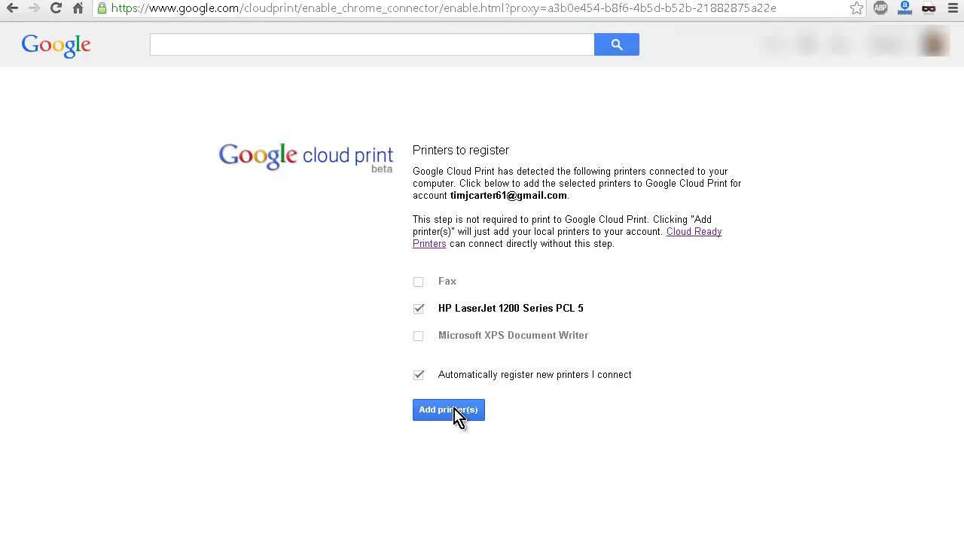
Register the HP LaserJet and select it in the registered printers list
left_click(449, 410)
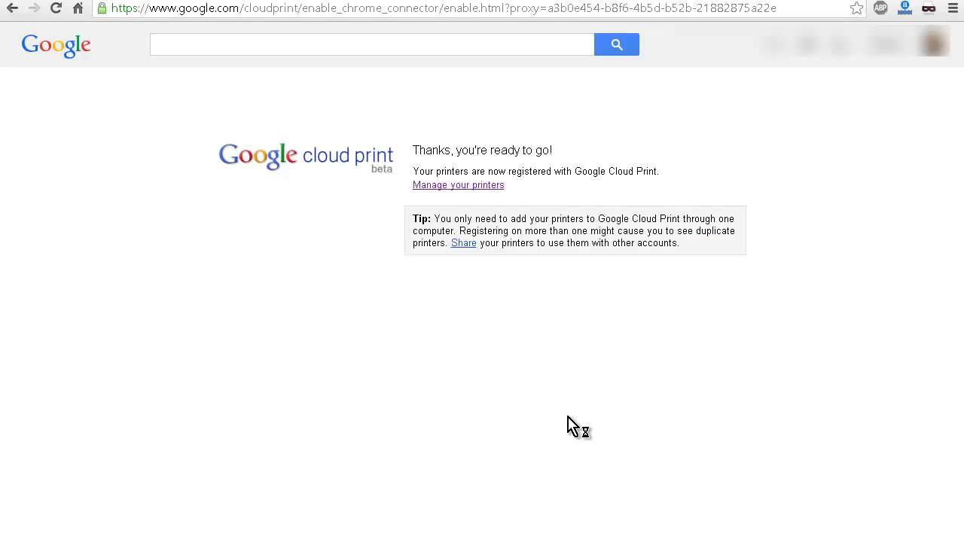
mouse_move(415, 212)
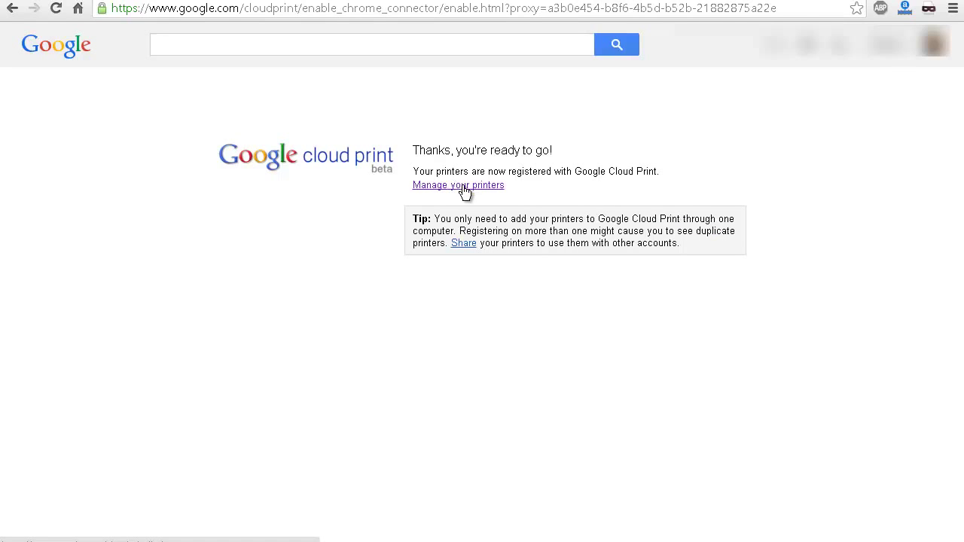
left_click(458, 185)
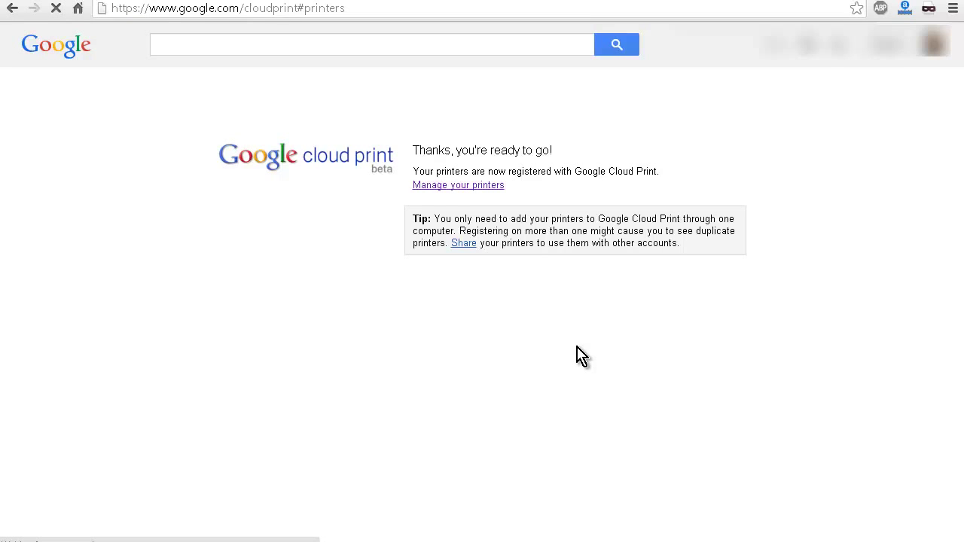
left_click(458, 183)
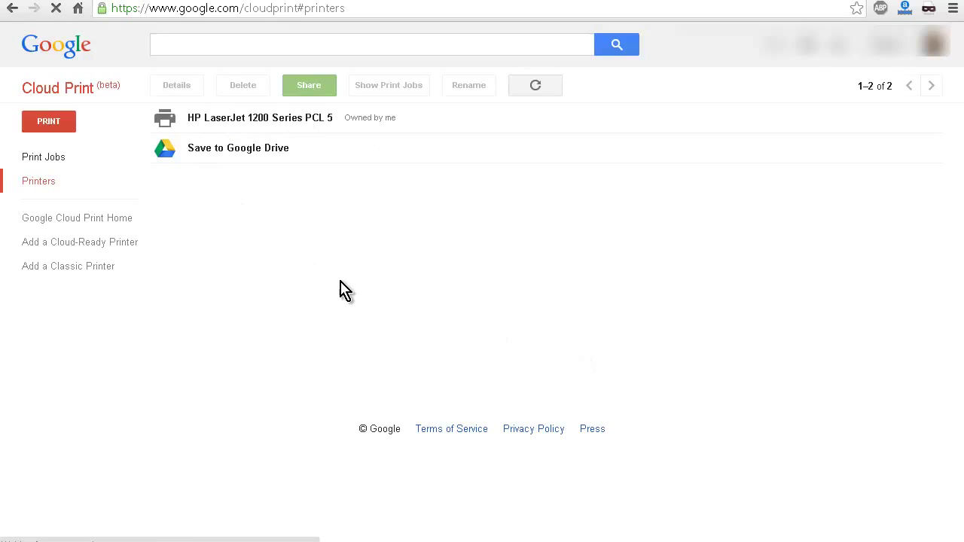
left_click(259, 118)
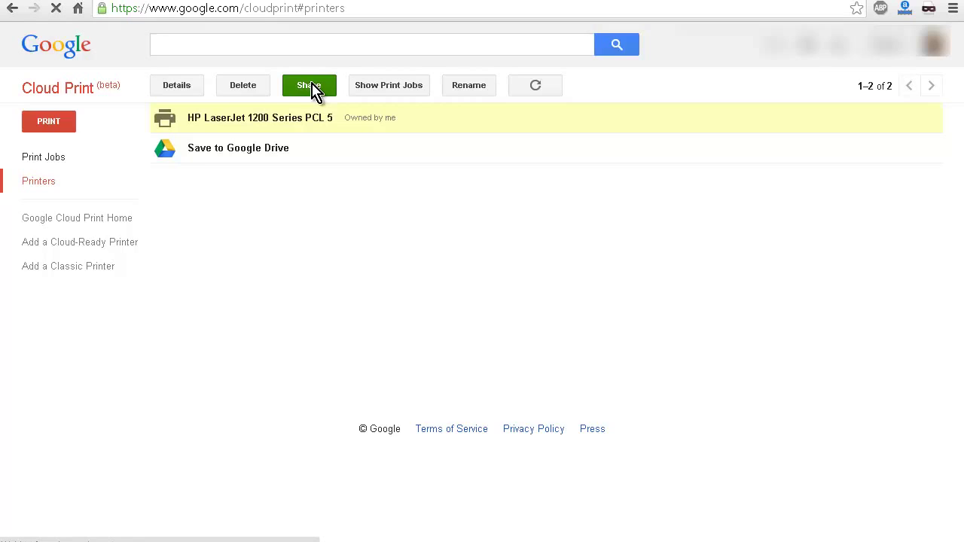
left_click(308, 85)
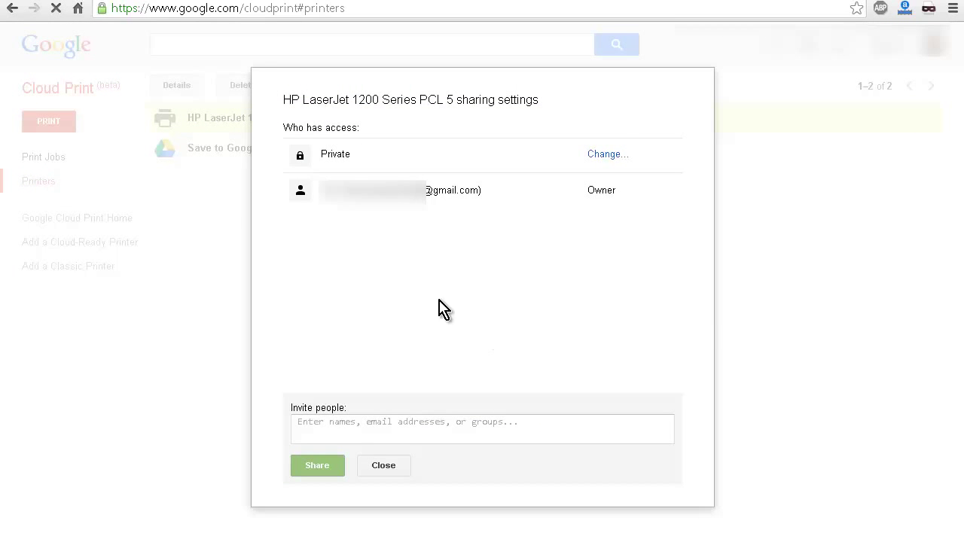
mouse_move(635, 162)
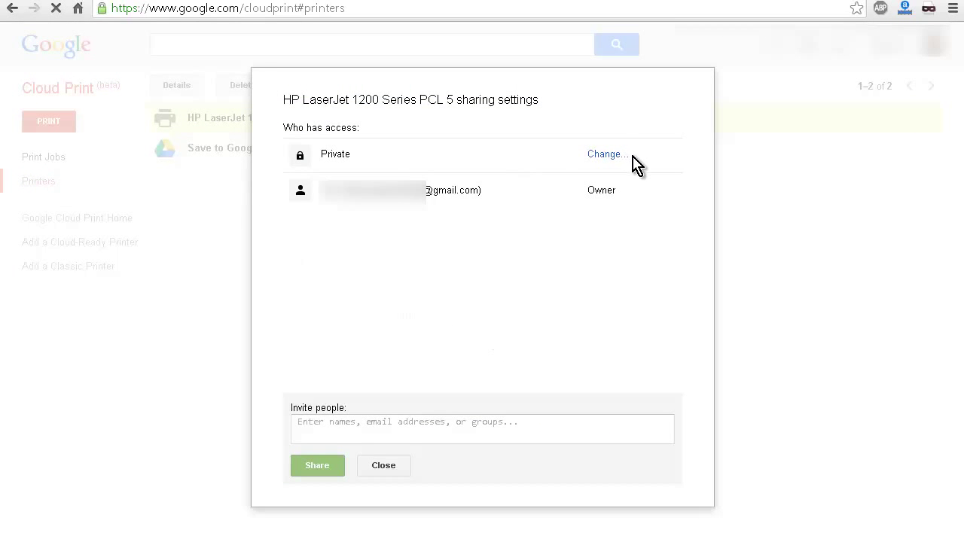
mouse_move(606, 154)
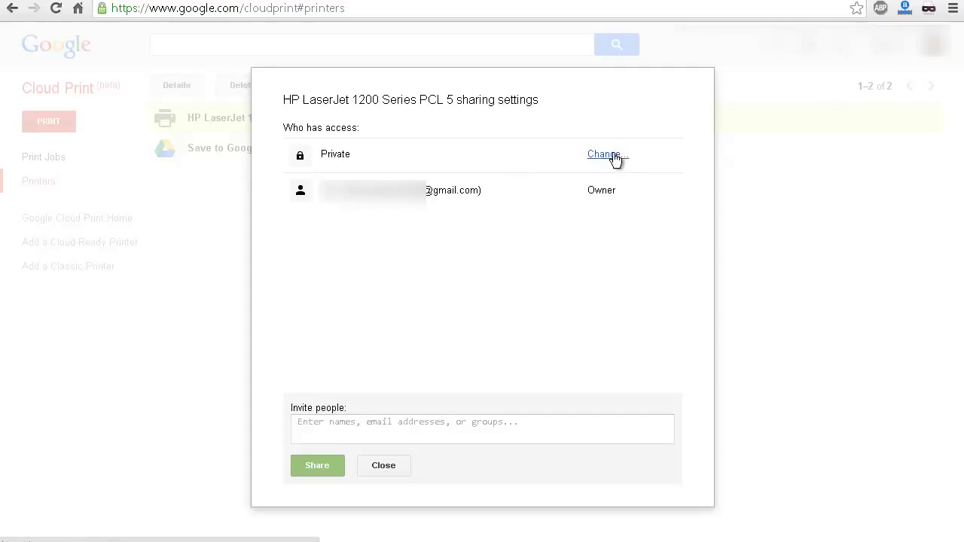
left_click(603, 153)
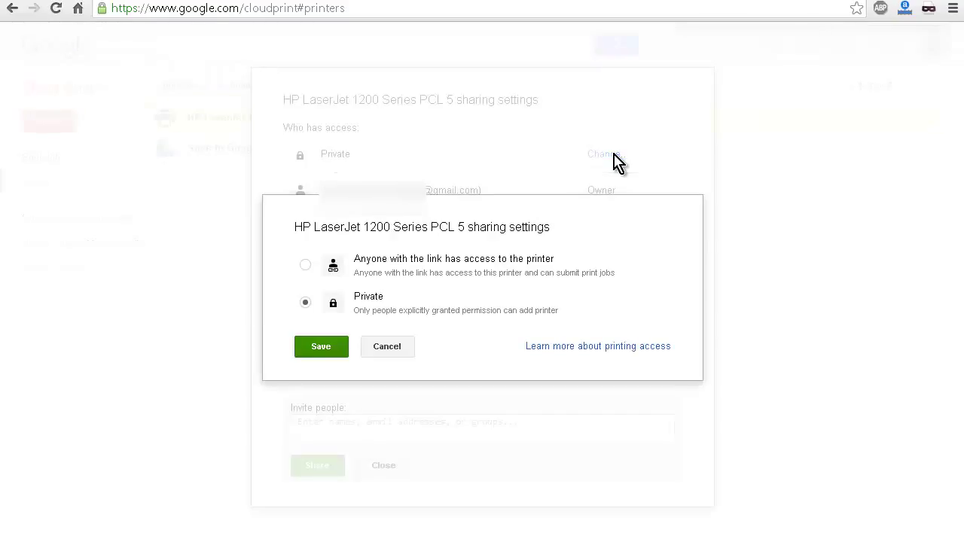
mouse_move(608, 177)
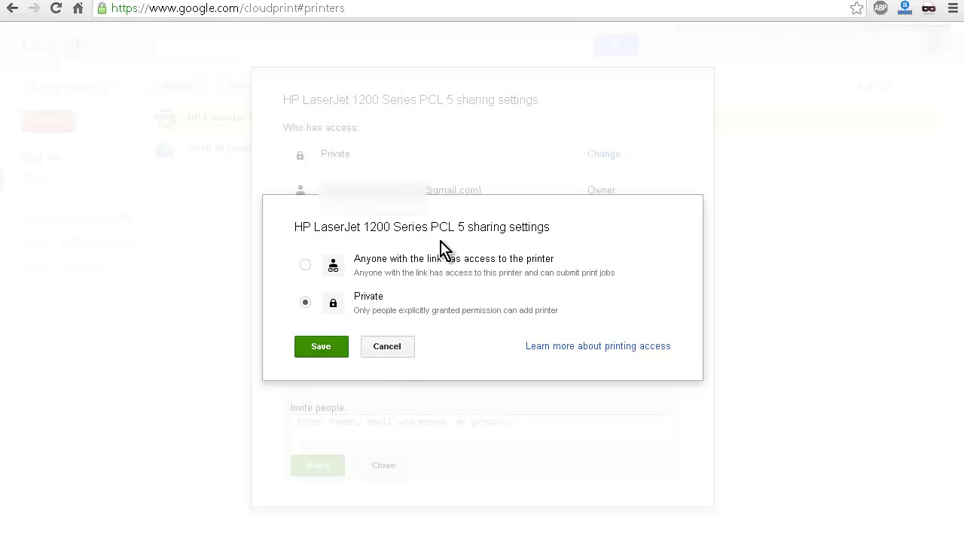
left_click(387, 346)
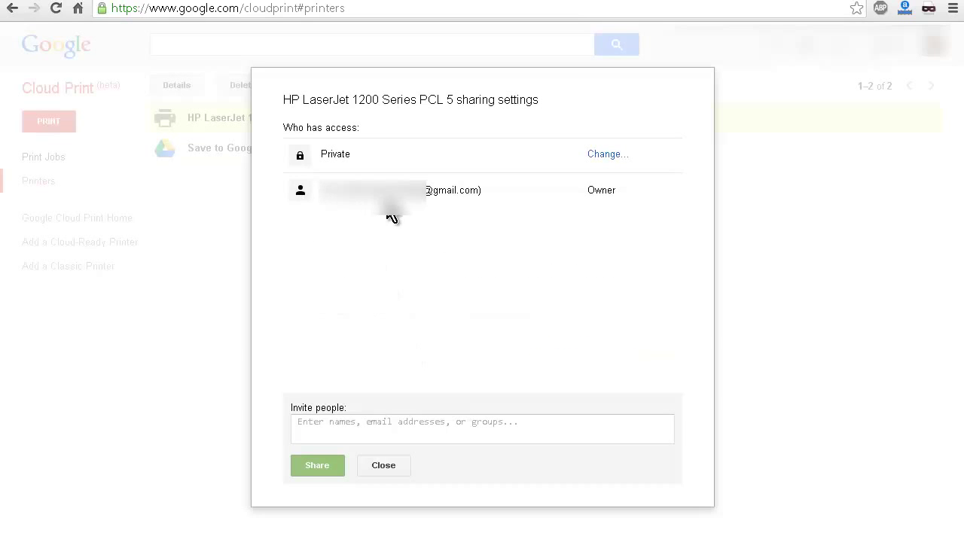
mouse_move(332, 421)
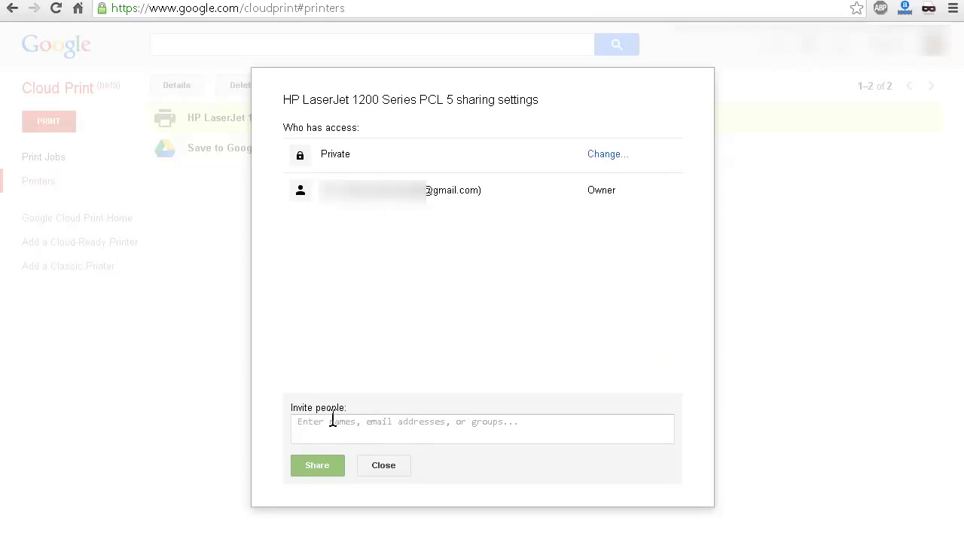
mouse_move(384, 428)
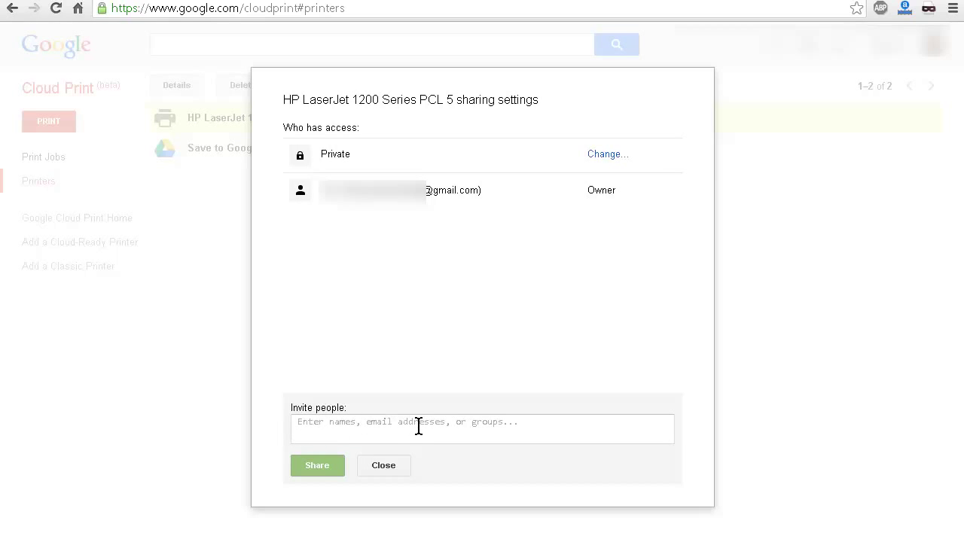
mouse_move(476, 434)
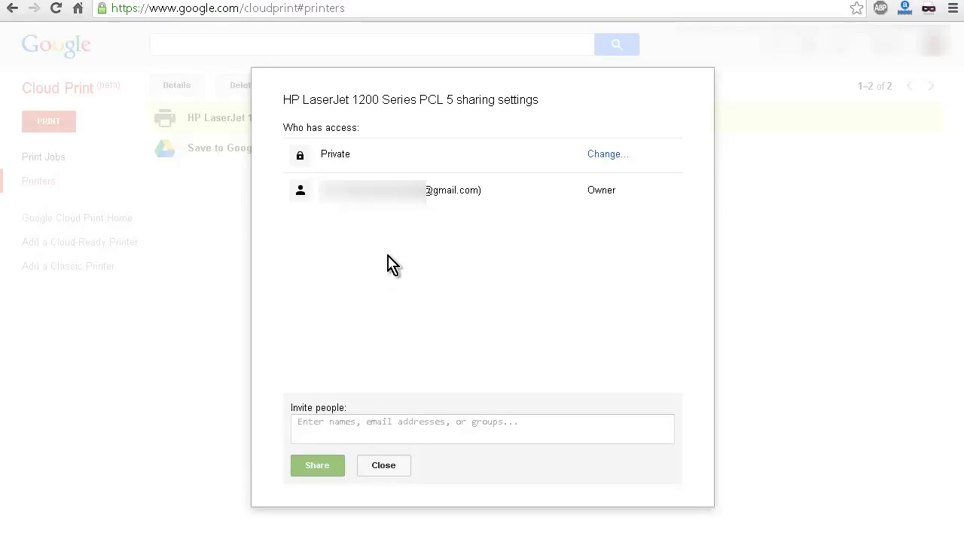
left_click(382, 465)
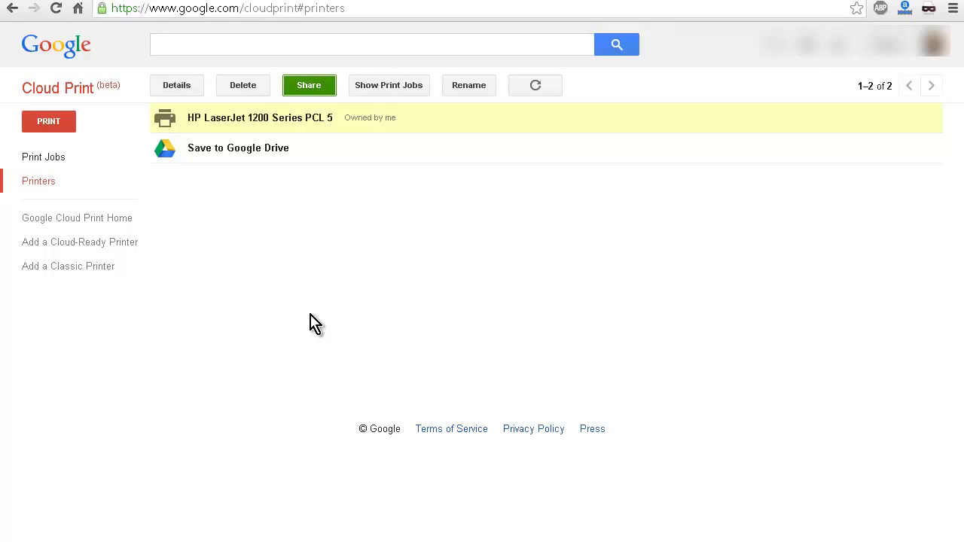
mouse_move(387, 289)
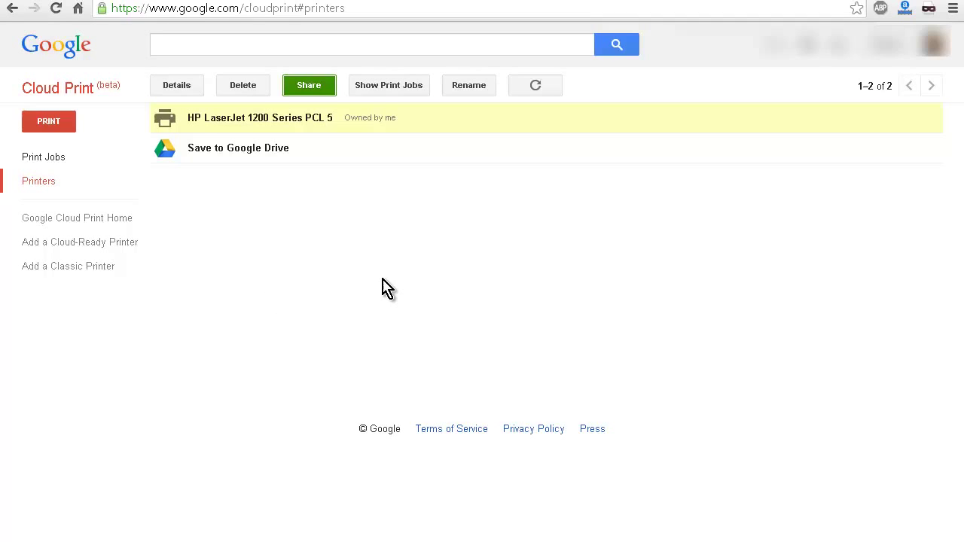
mouse_move(395, 331)
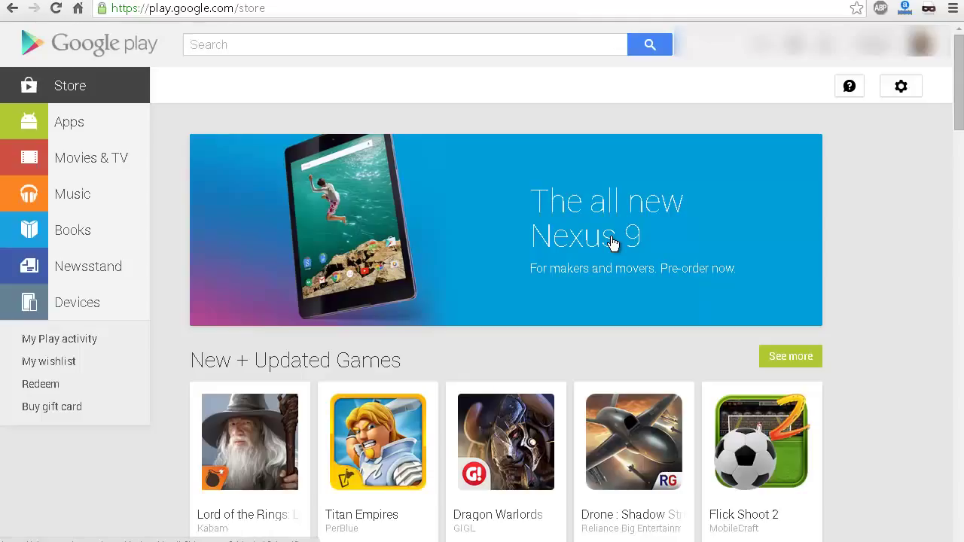
mouse_move(105, 211)
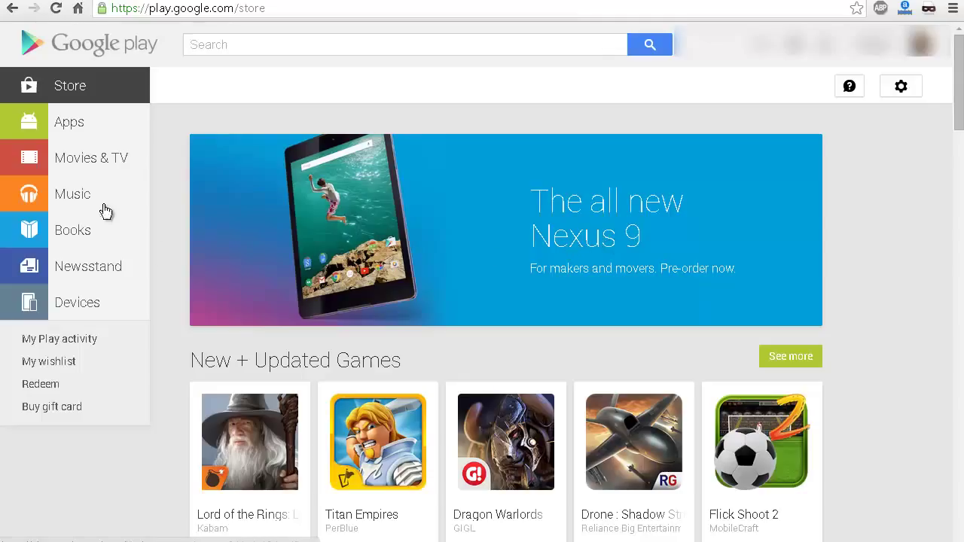
mouse_move(186, 82)
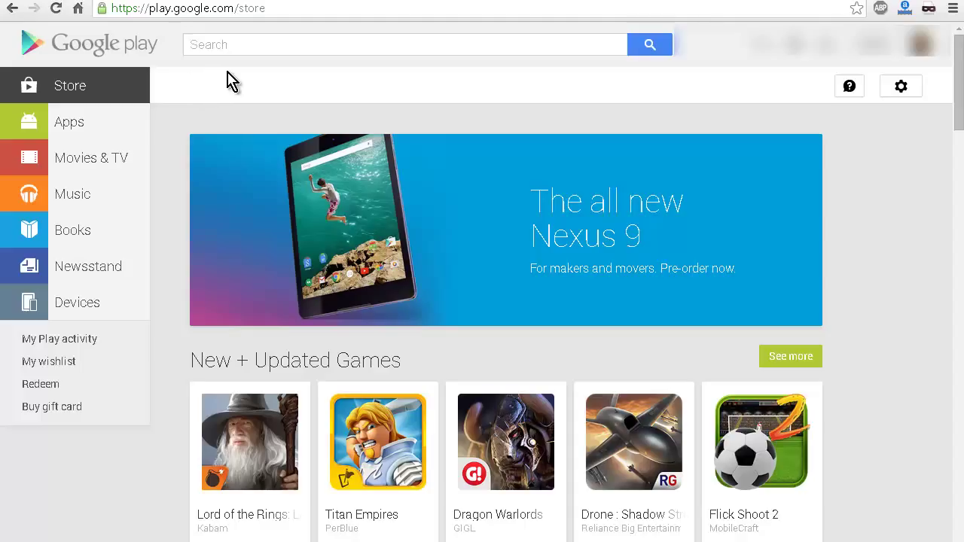
Search the Play Store for 'cloud print' and bring up Google Inc.'s Cloud Print app page
left_click(405, 44)
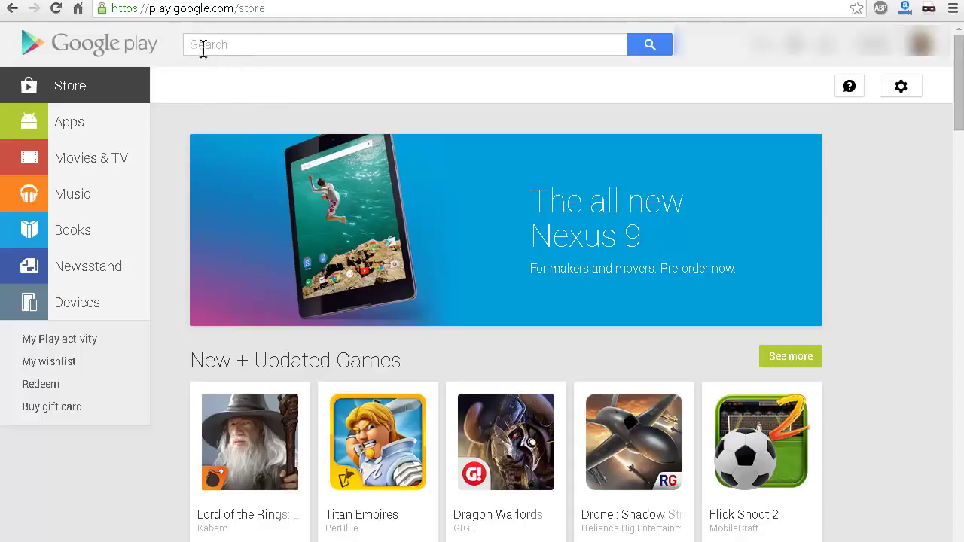
mouse_move(199, 108)
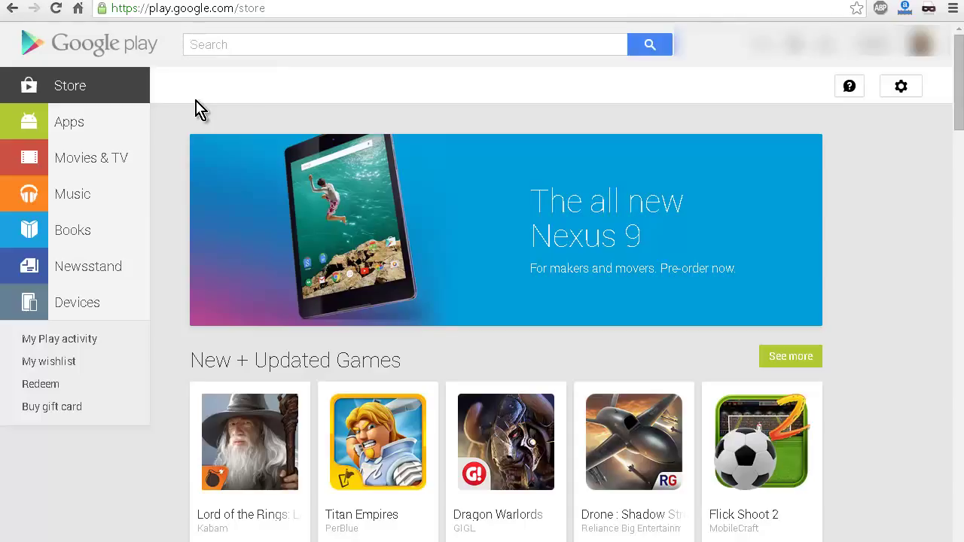
left_click(404, 43)
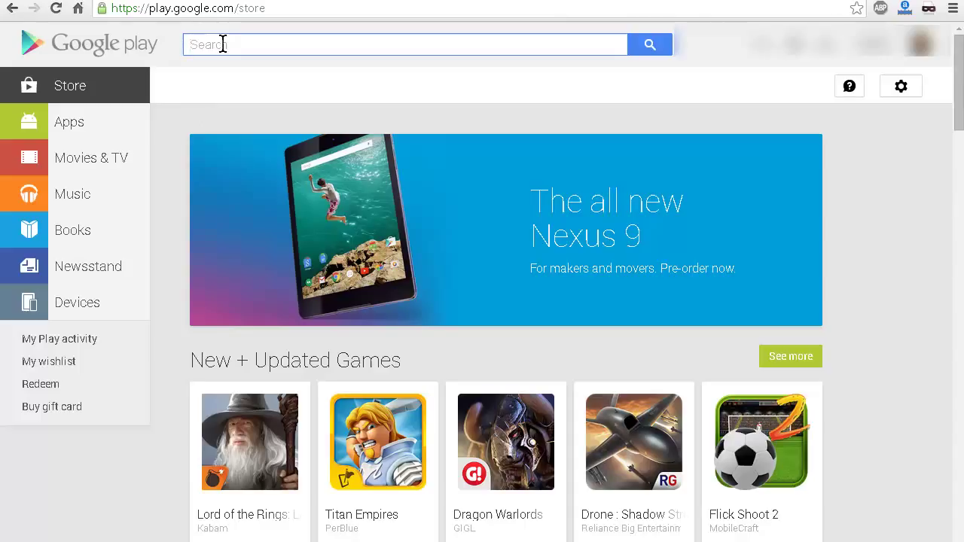
left_click(407, 43)
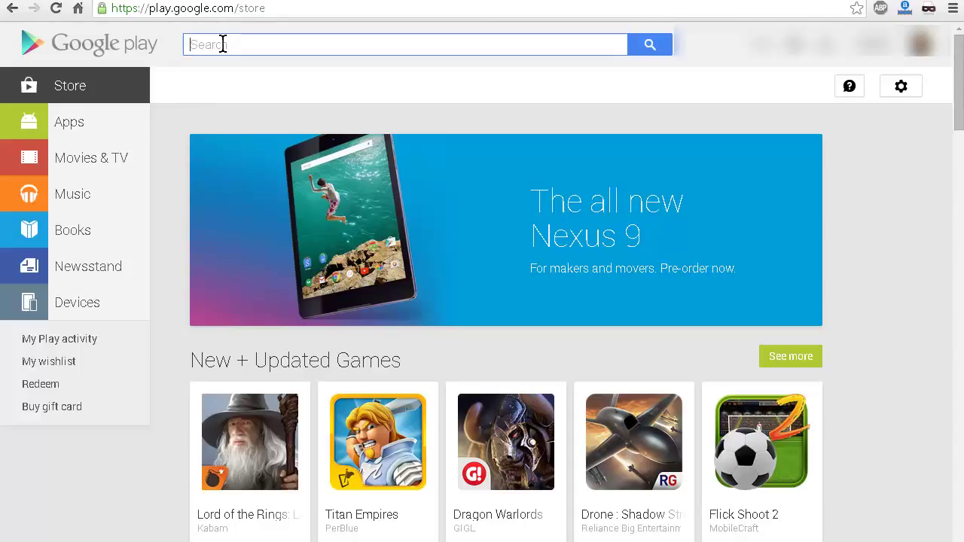
type("cloud print")
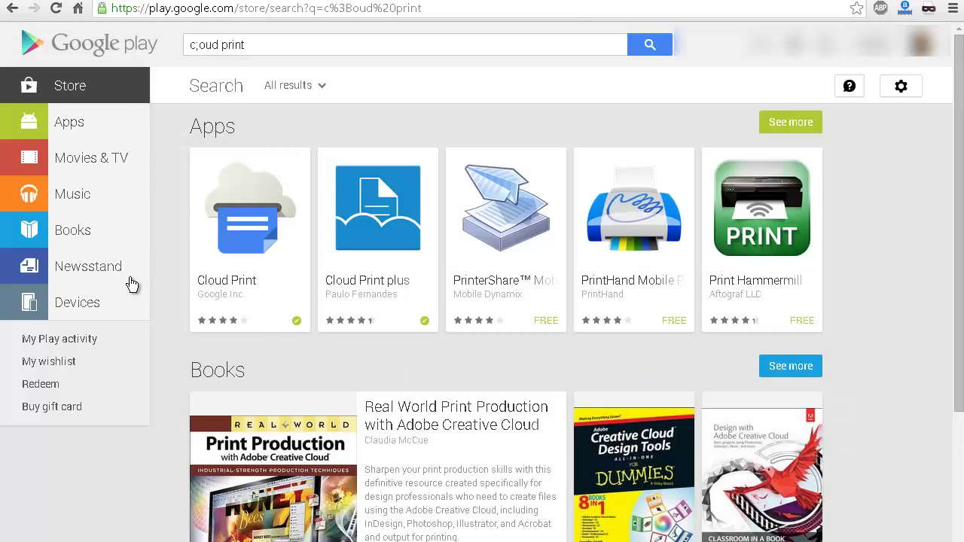
mouse_move(248, 233)
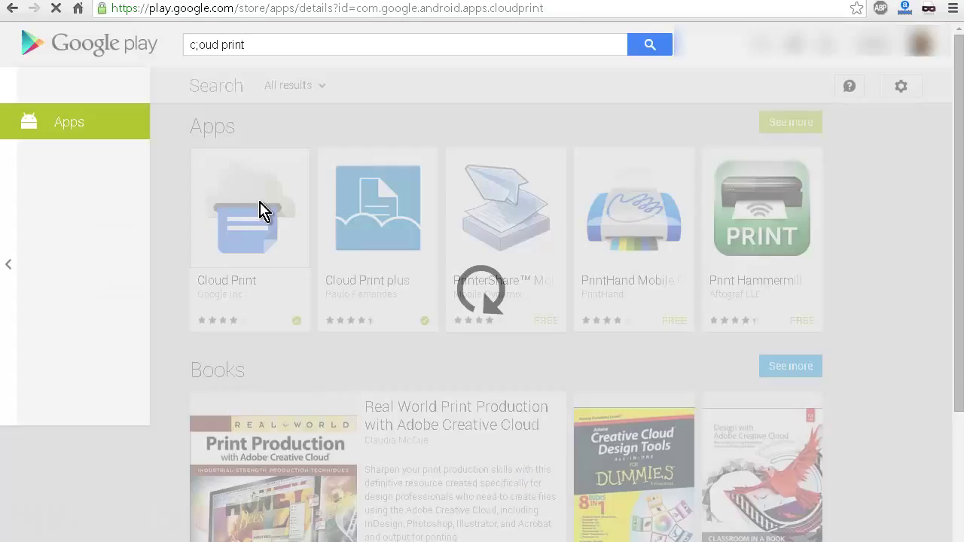
left_click(250, 208)
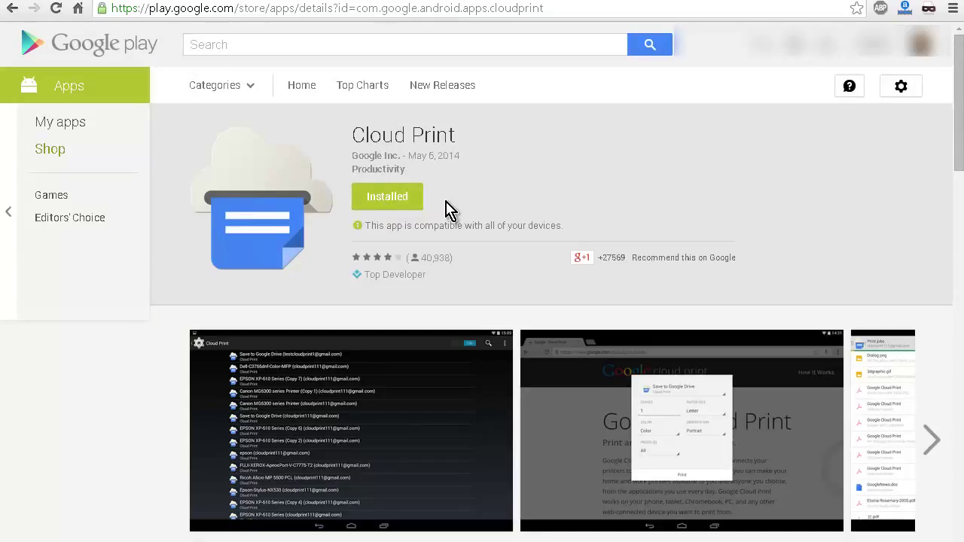
mouse_move(491, 210)
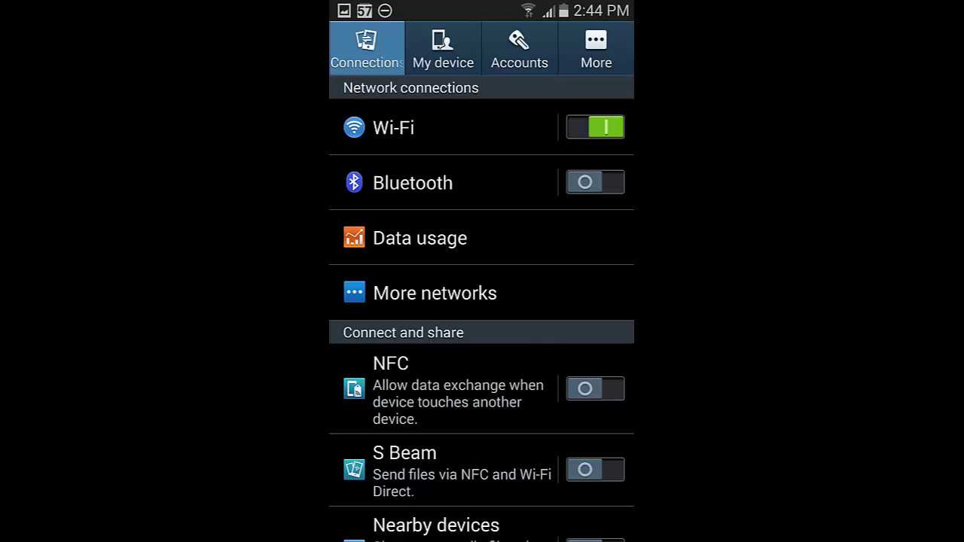
Turn on the Cloud Print service under Printing settings and confirm 'Use Cloud Print?' with OK
left_click(434, 292)
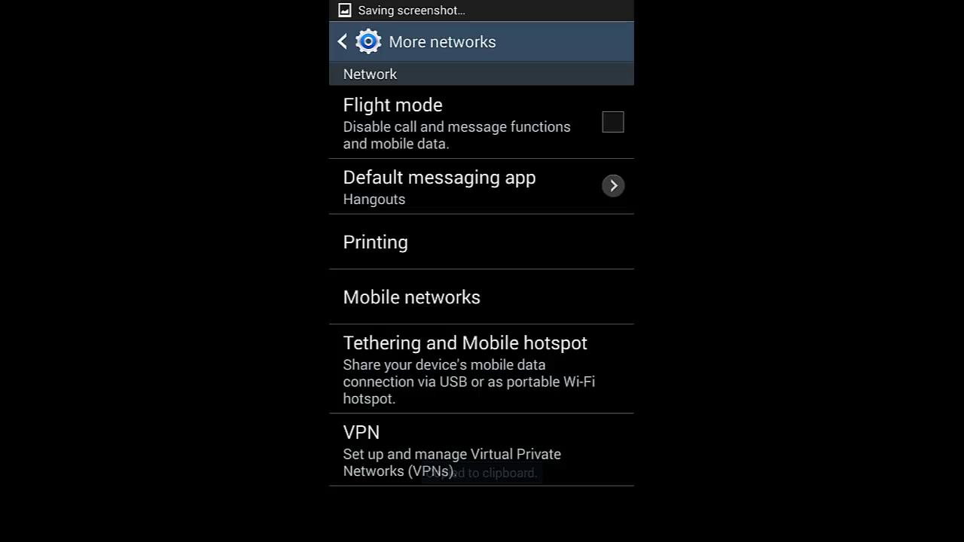
left_click(375, 241)
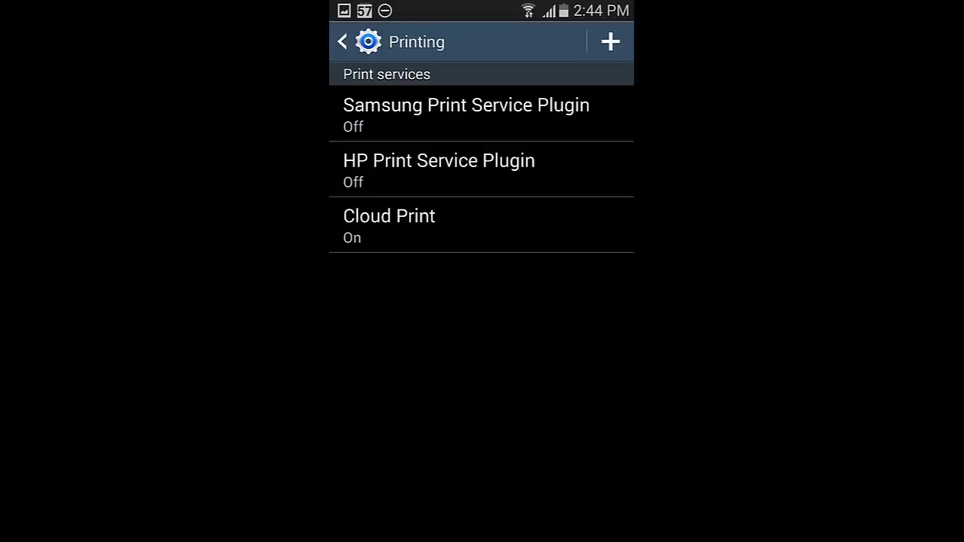
left_click(389, 225)
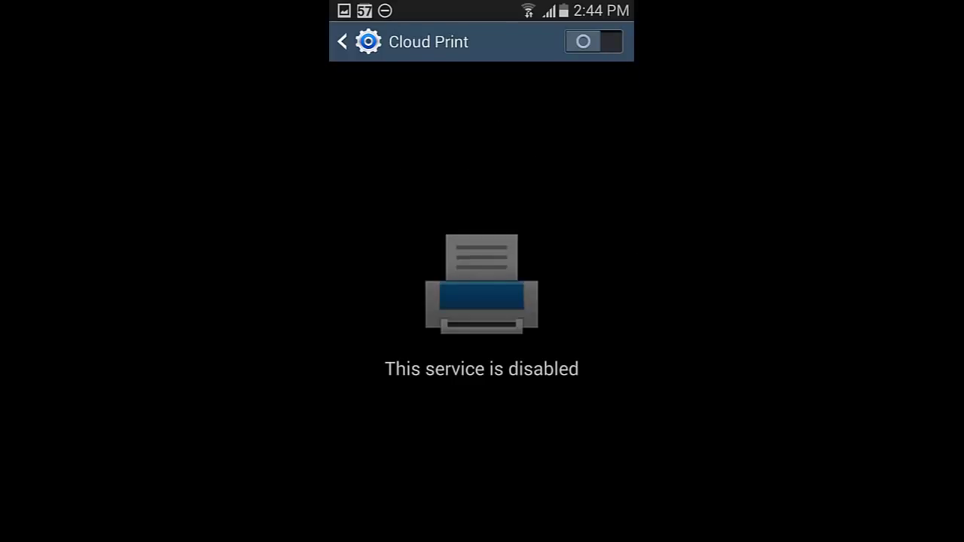
left_click(593, 42)
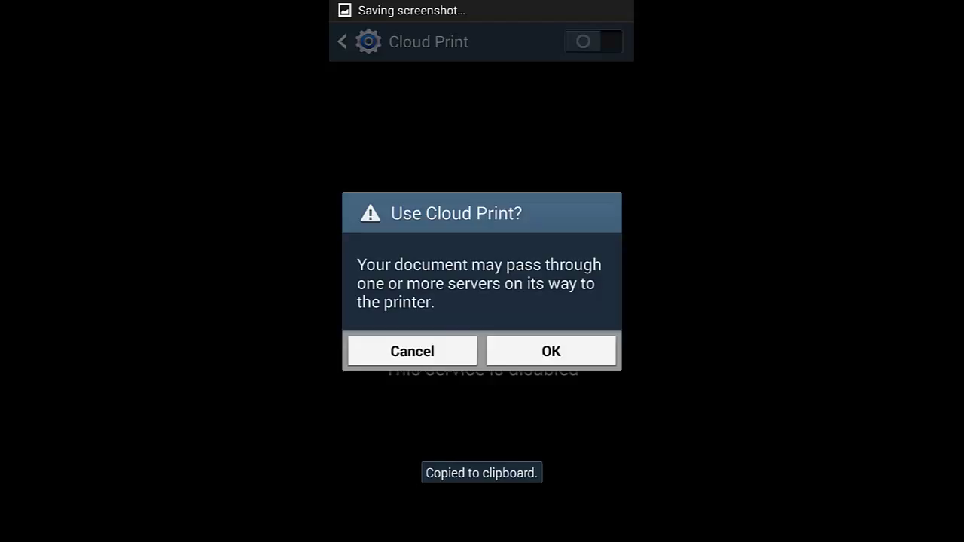
left_click(551, 351)
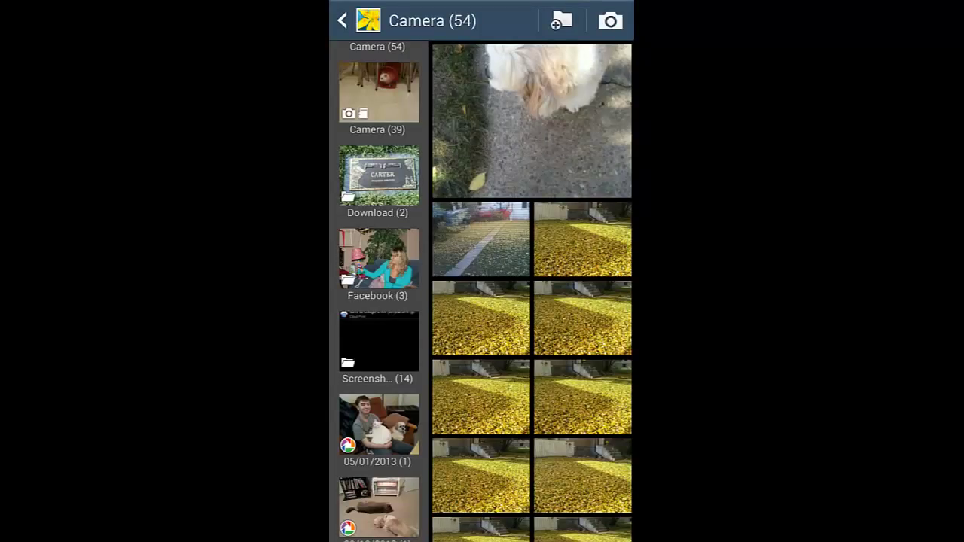
Print the house photo from the Camera album using the Google Print service
left_click(581, 238)
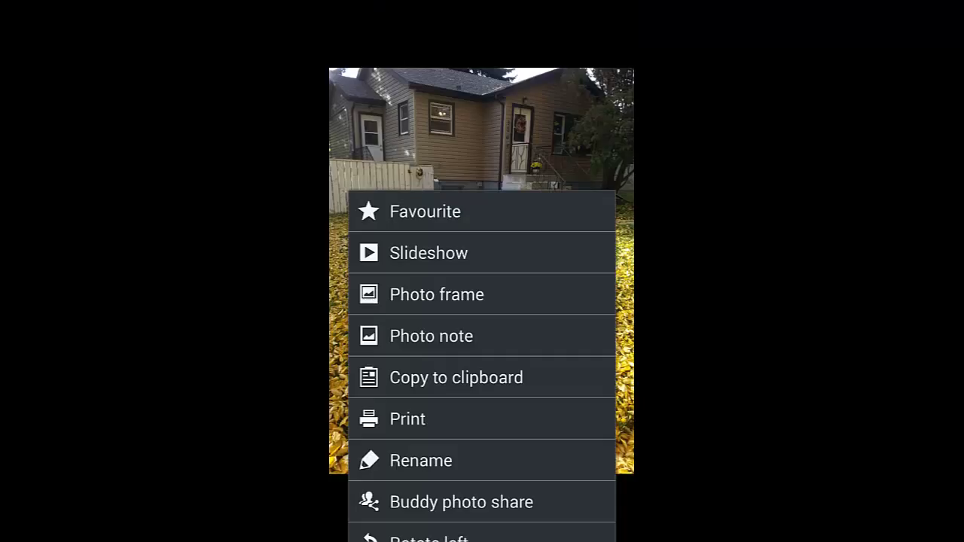
left_click(406, 418)
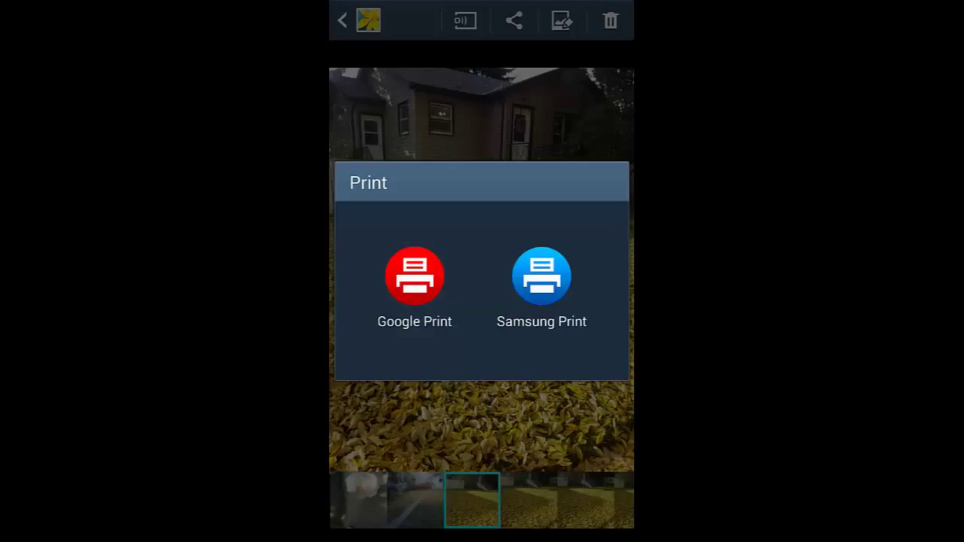
left_click(416, 275)
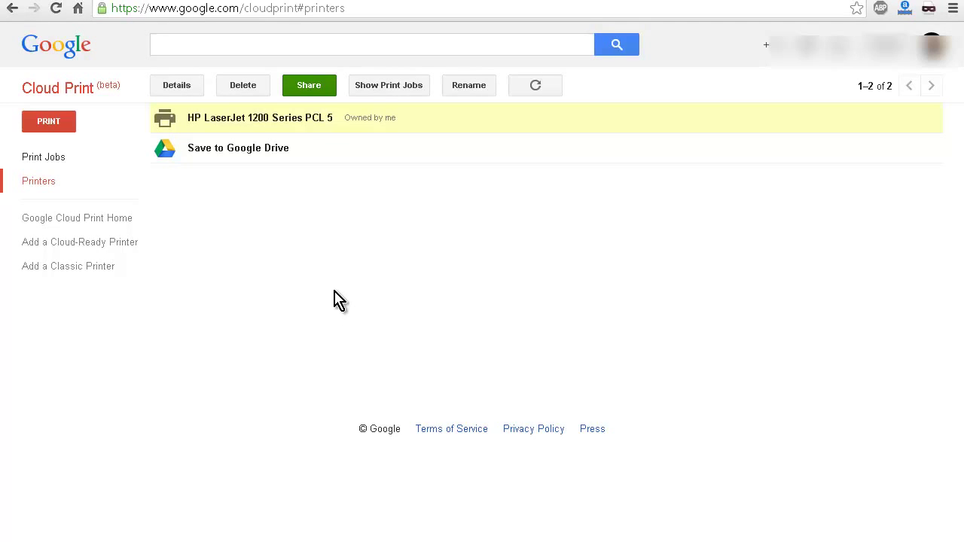
mouse_move(283, 276)
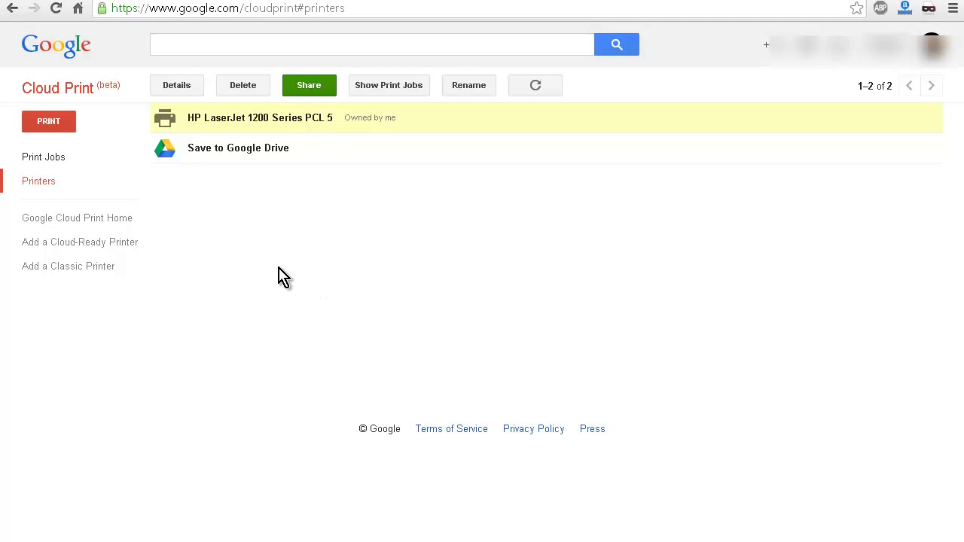
mouse_move(289, 214)
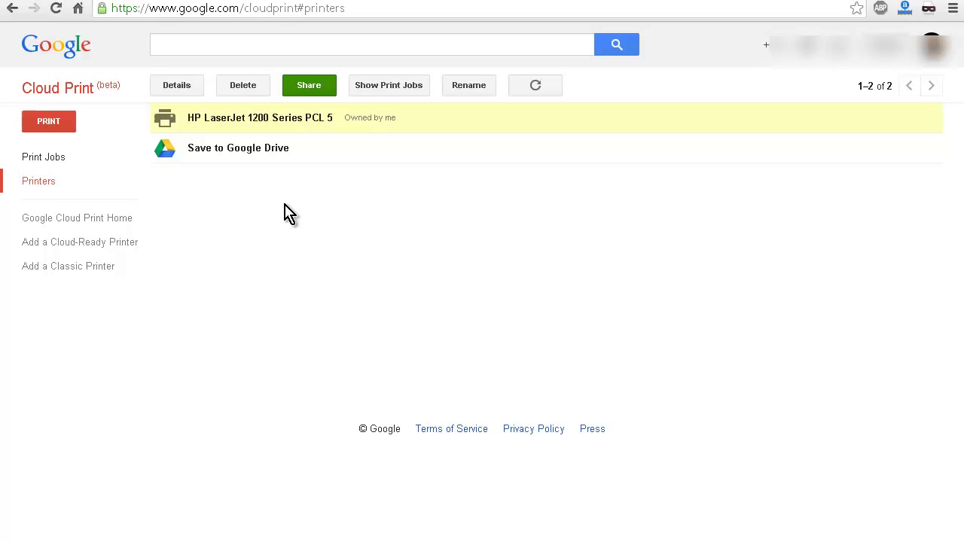
mouse_move(44, 157)
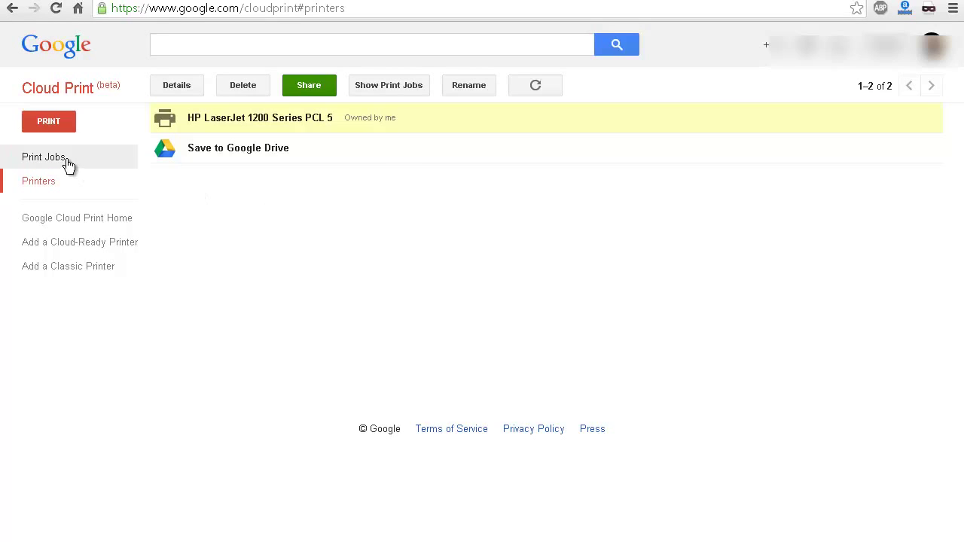
Show the Print Jobs list with the newest HP LaserJet 1200 job marked Printed
left_click(42, 156)
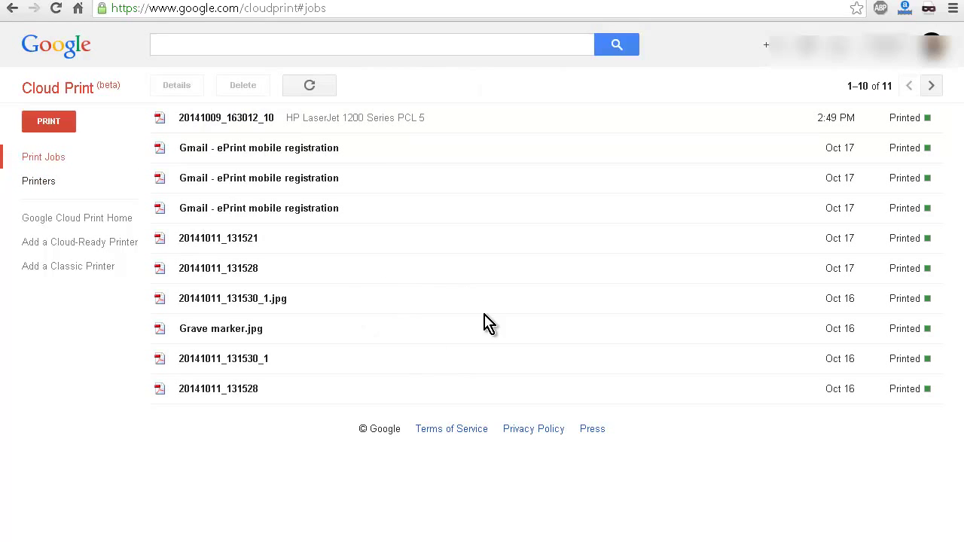
mouse_move(235, 158)
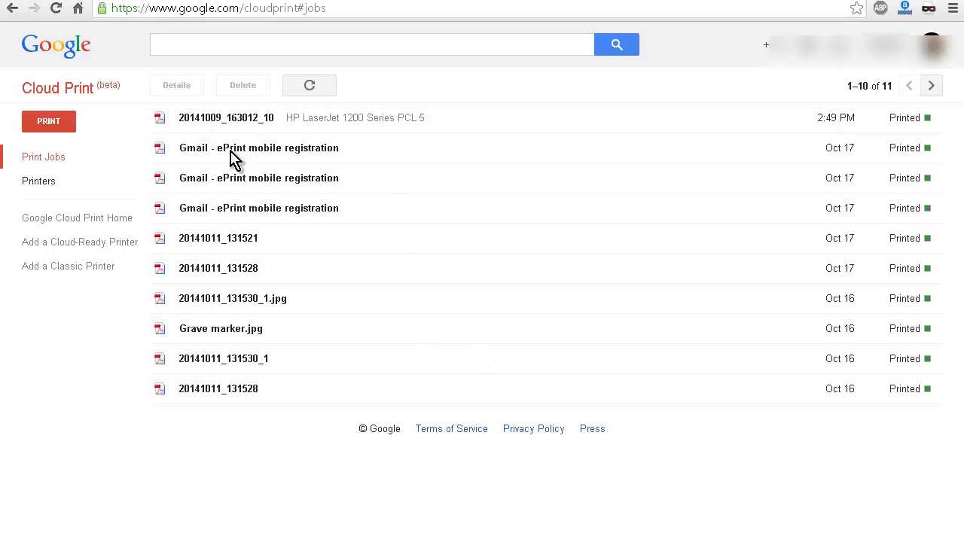
mouse_move(380, 128)
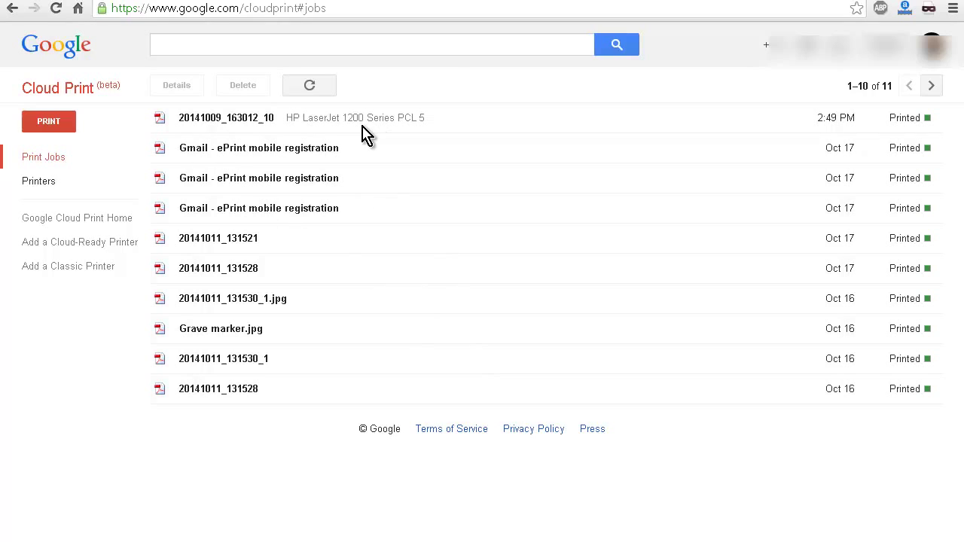
mouse_move(458, 141)
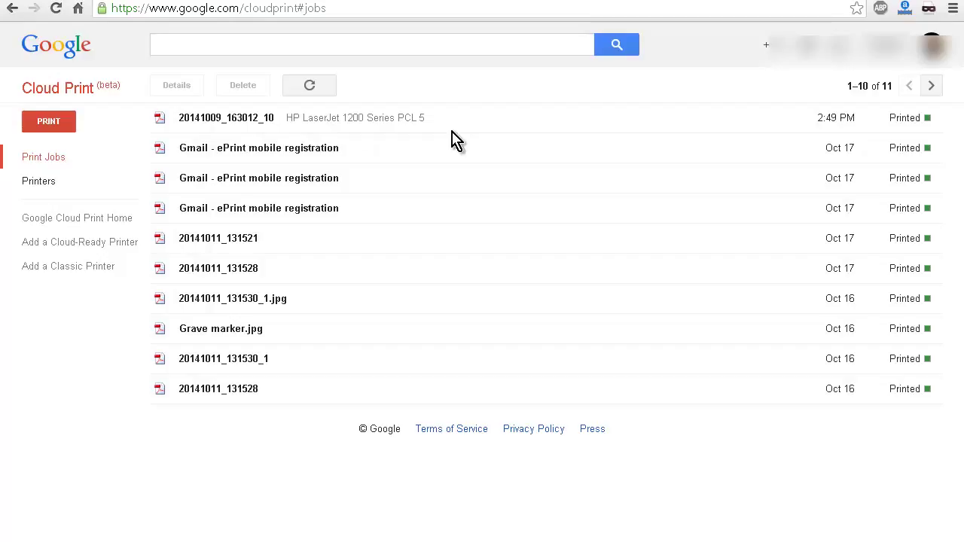
mouse_move(500, 219)
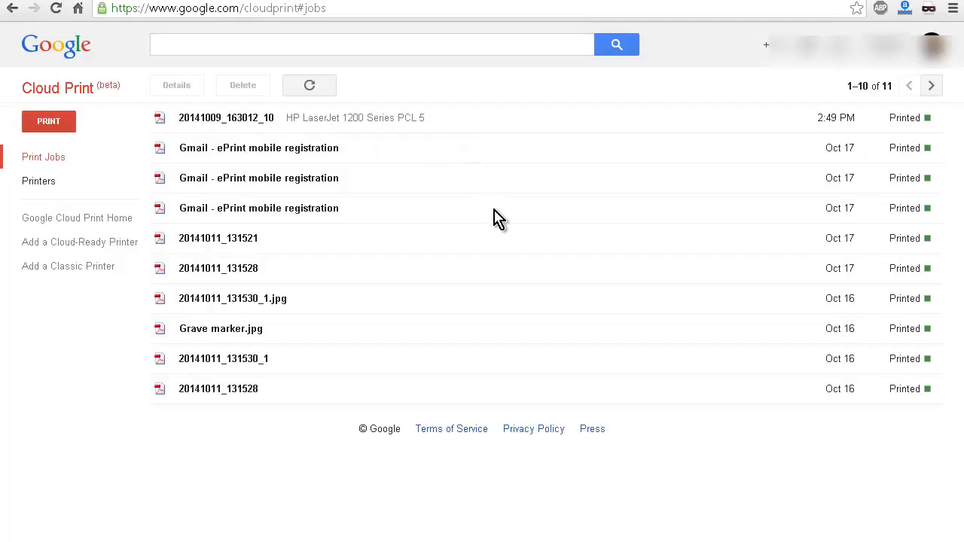
mouse_move(512, 244)
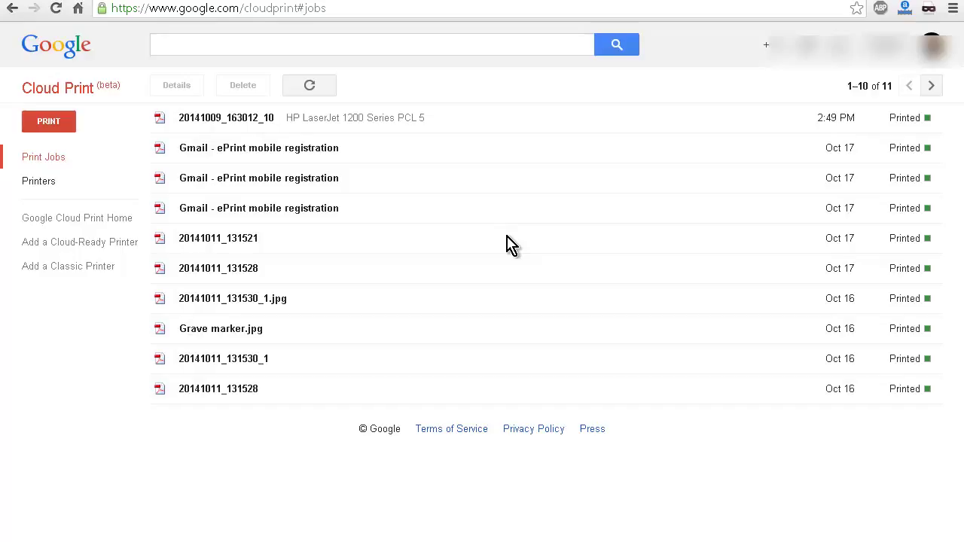